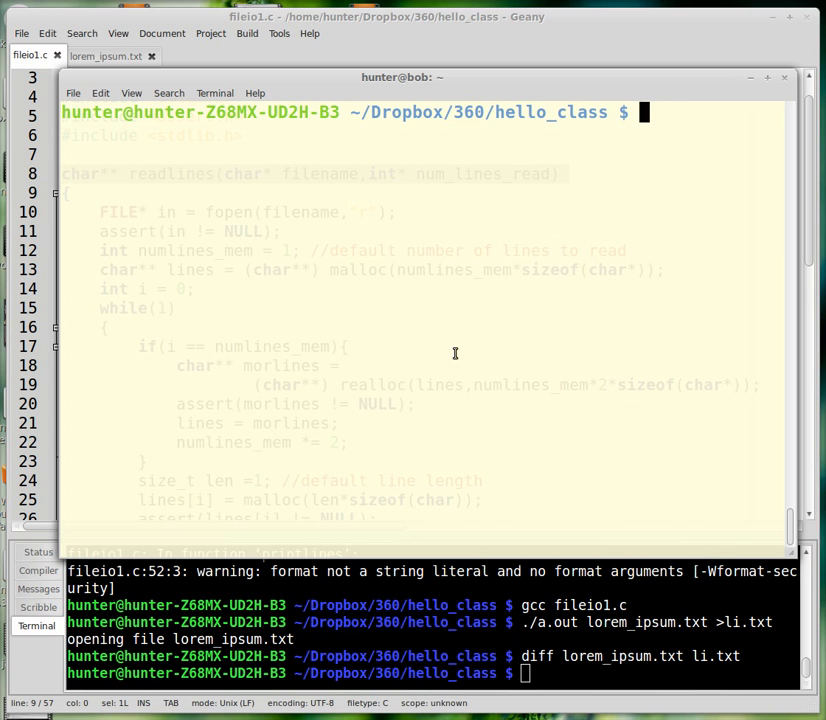
Step: Start a Python interpreter in the terminal and switch Geany to the lorem_ipsum.txt tab
{"action": "type", "text": "python"}
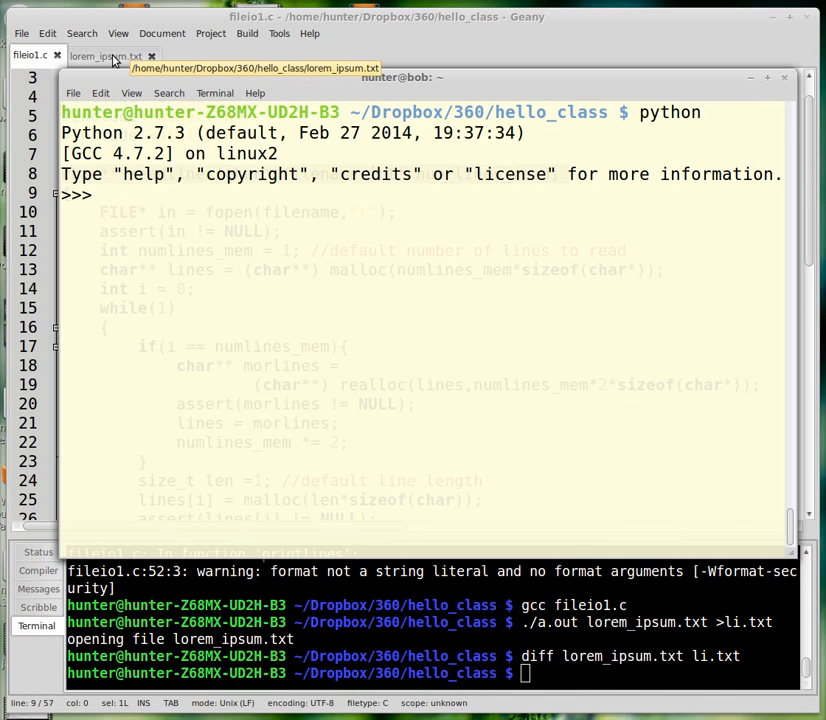
{"action": "left_click", "coordinate": [100, 55]}
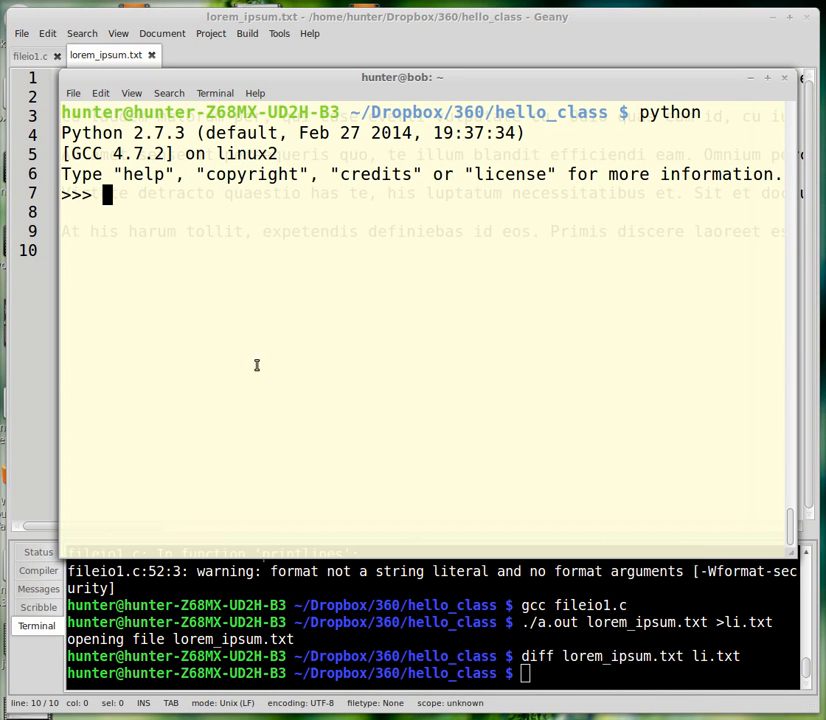
Step: Enter F = open("lorem_ipsum.txt").readlines() in the Python shell to read the file's lines
{"action": "type", "text": "F"}
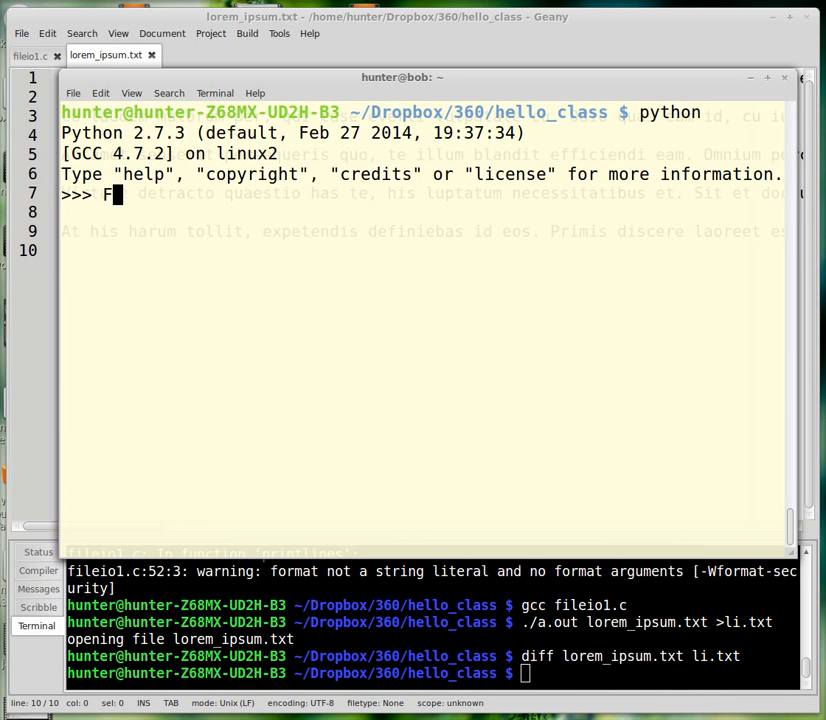
{"action": "type", "text": "= open"}
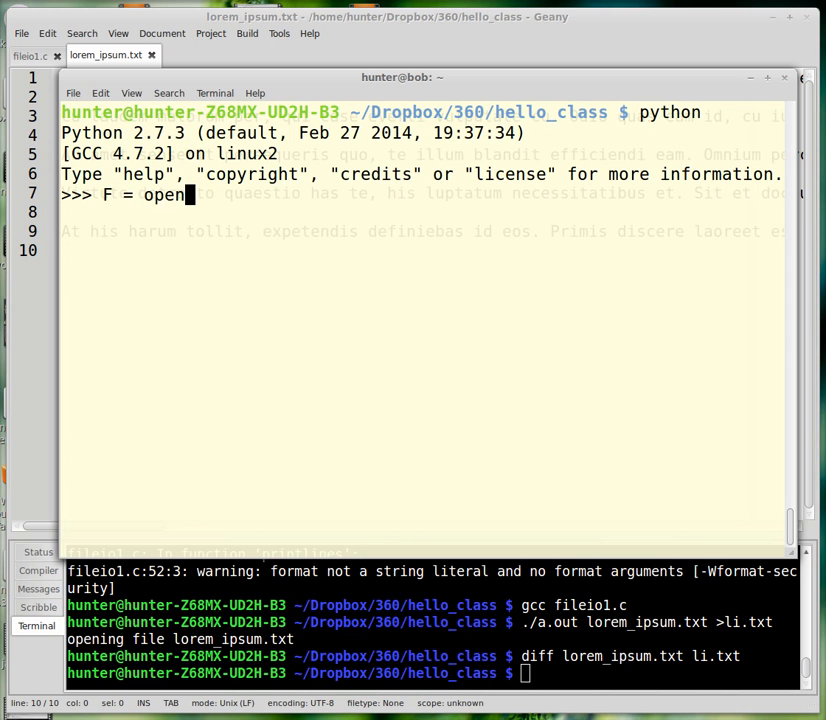
{"action": "type", "text": "(\"lor"}
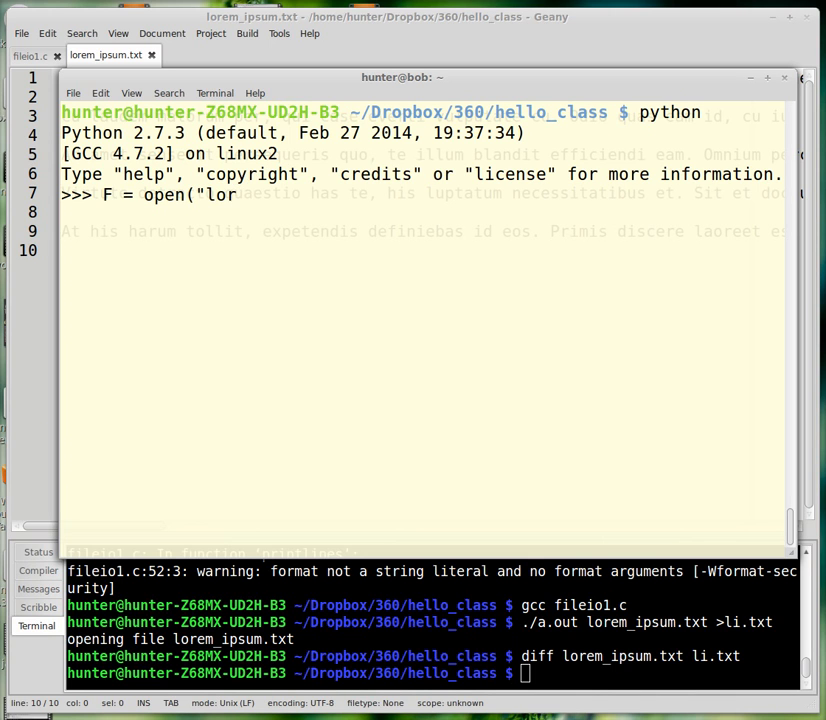
{"action": "type", "text": "em"}
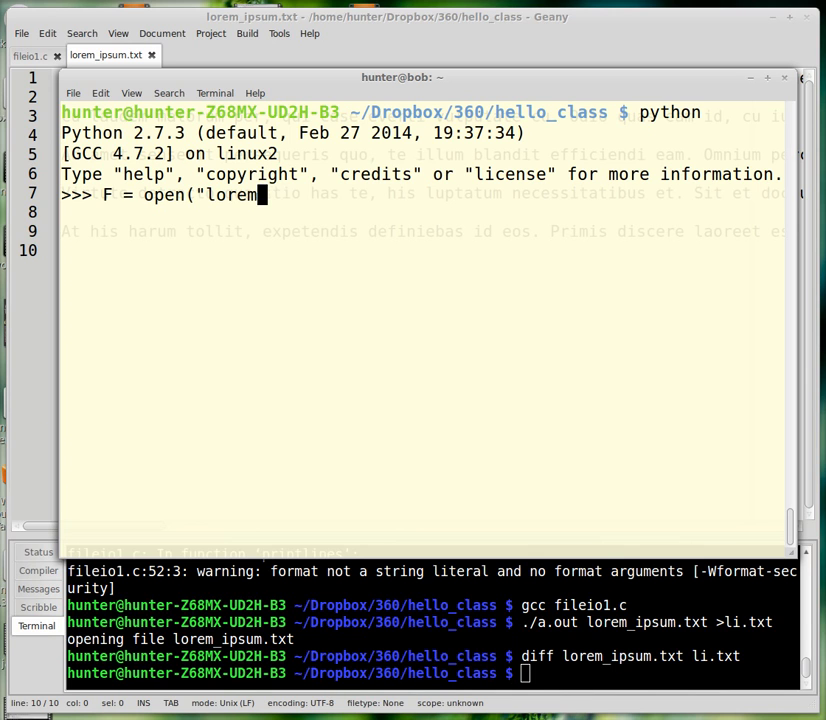
{"action": "type", "text": "_ipsum."}
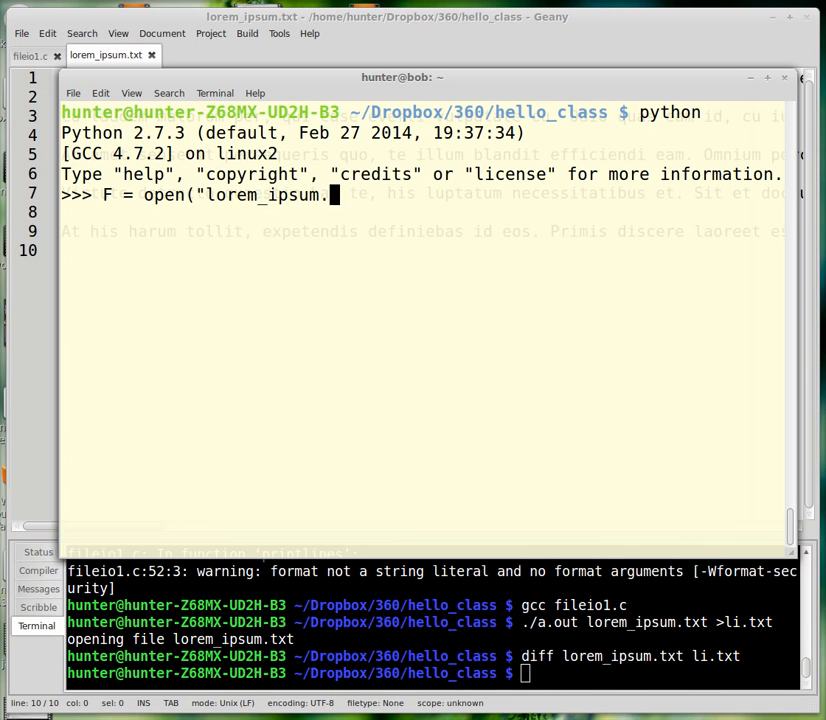
{"action": "type", "text": "txt\")"}
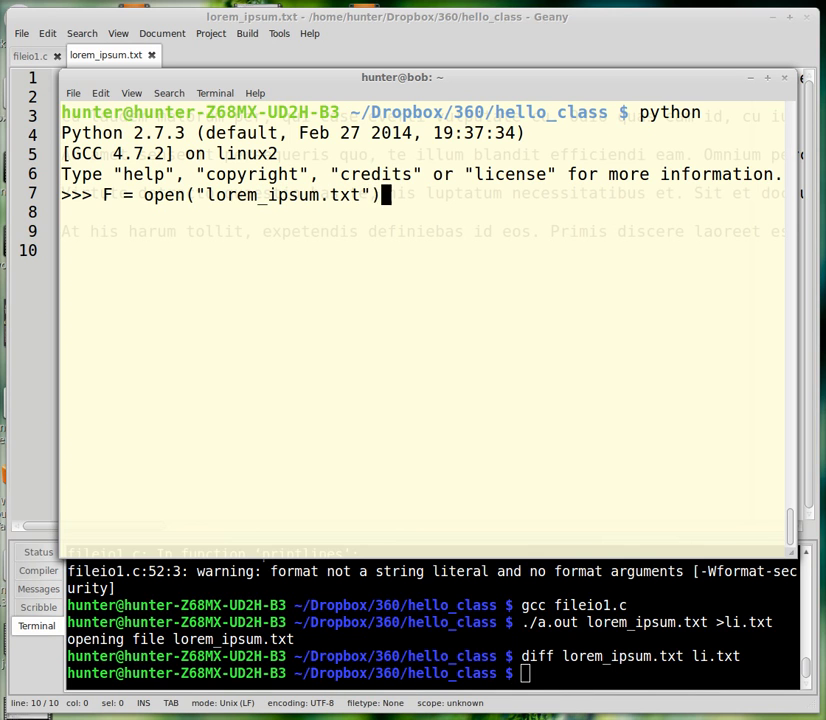
{"action": "type", "text": ".read"}
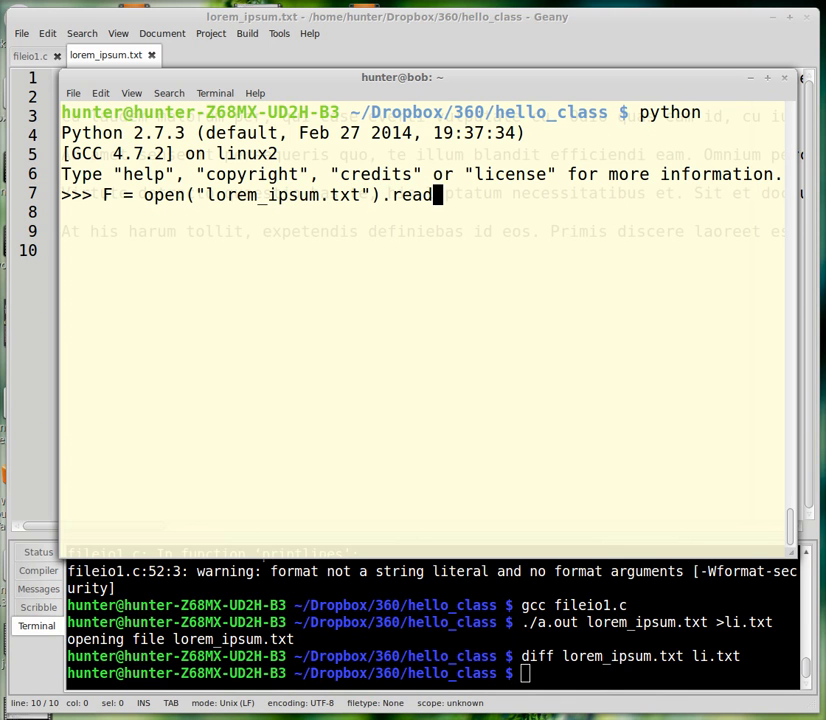
{"action": "type", "text": "lines("}
{"action": "type", "text": "F"}
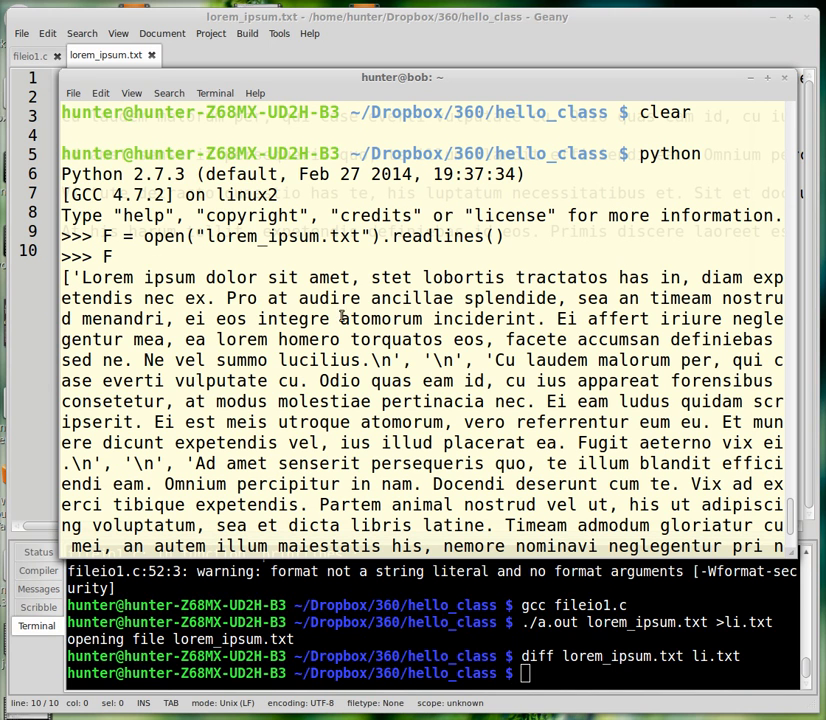
{"action": "mouse_move", "coordinate": [402, 355]}
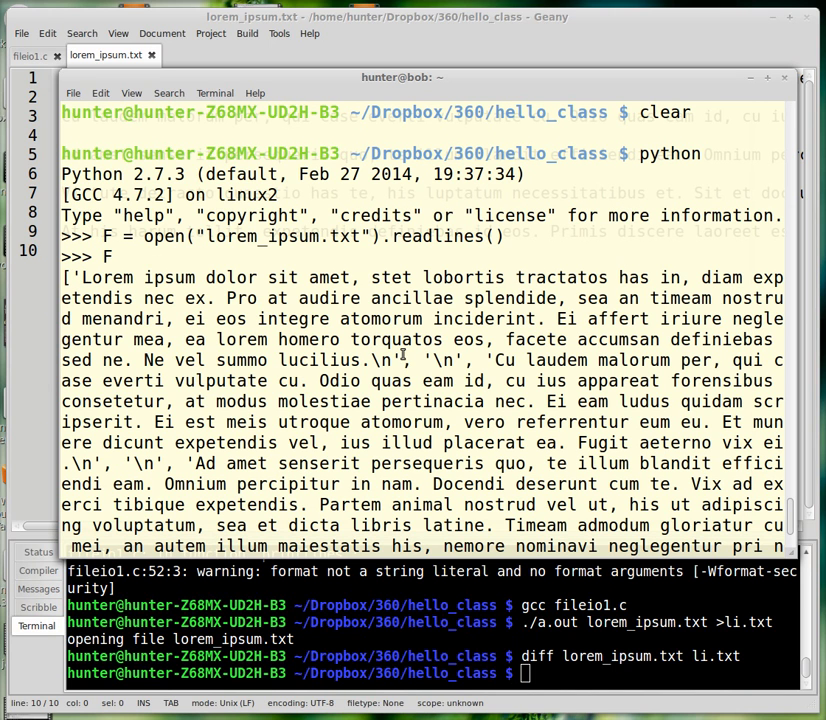
{"action": "mouse_move", "coordinate": [92, 277]}
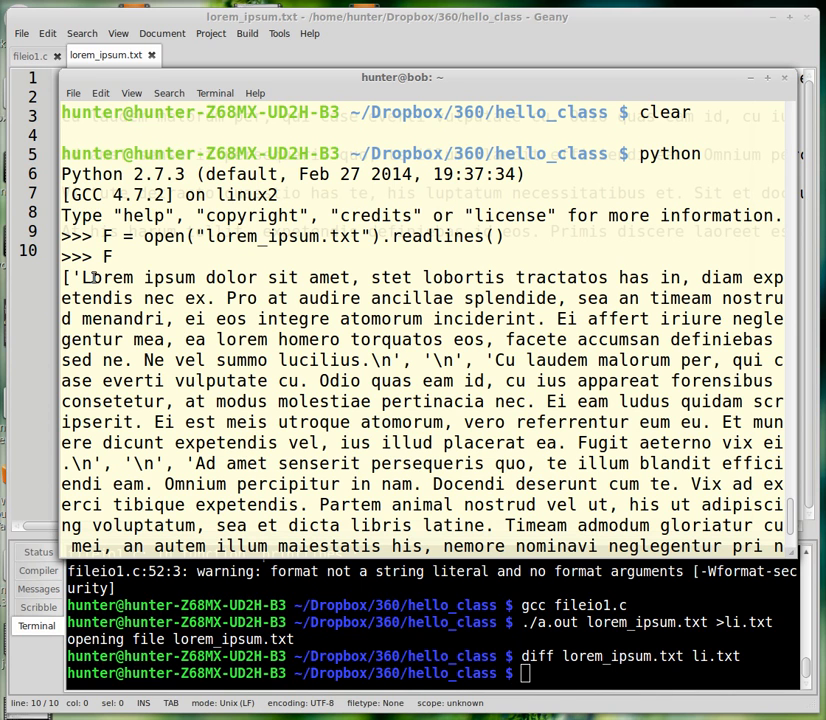
{"action": "mouse_move", "coordinate": [275, 33]}
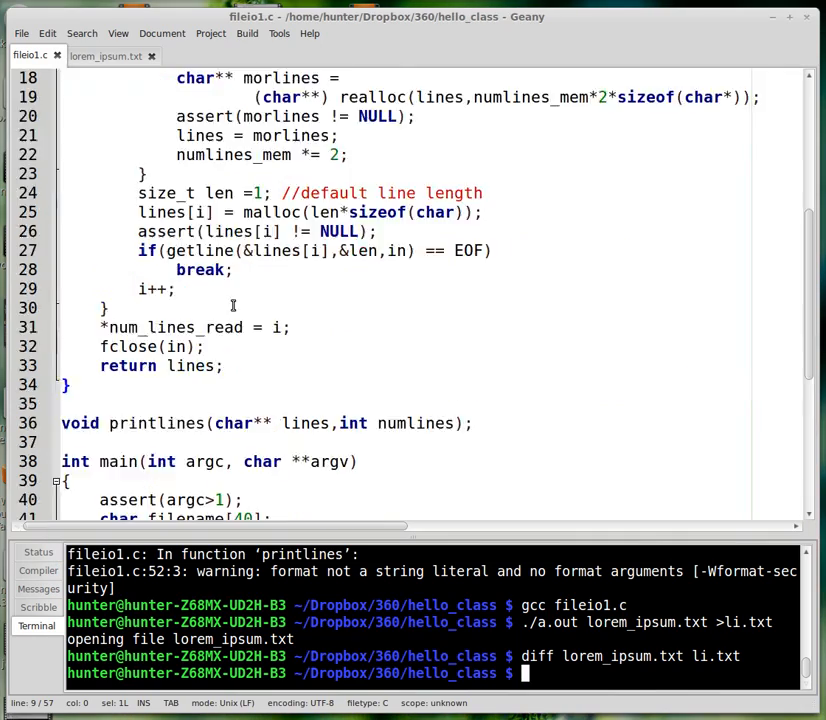
Step: Scroll to main and highlight the argc assertion and the filename array declaration
{"action": "scroll", "scroll_direction": "down", "scroll_amount": 3}
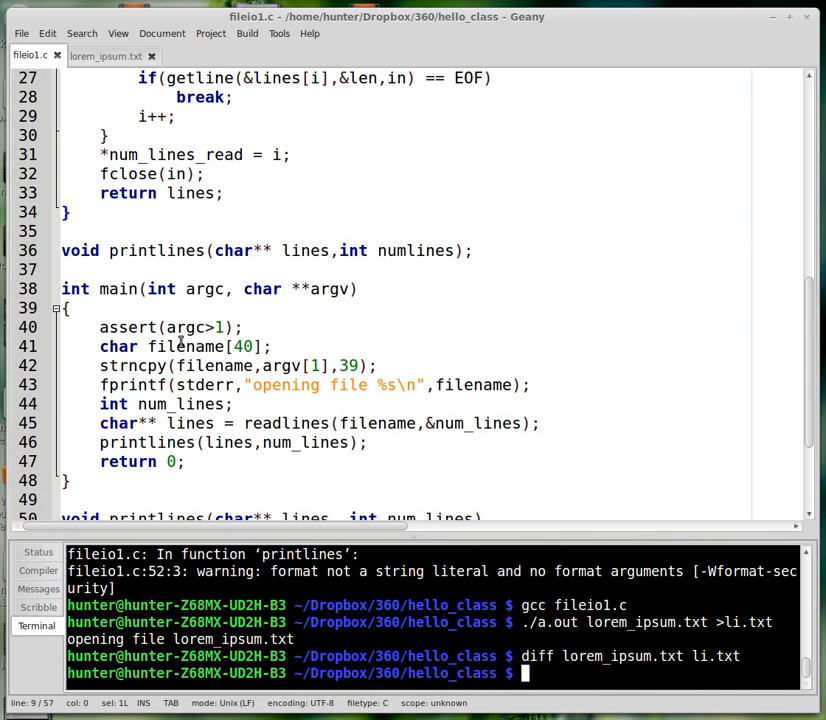
{"action": "double_click", "coordinate": [189, 327]}
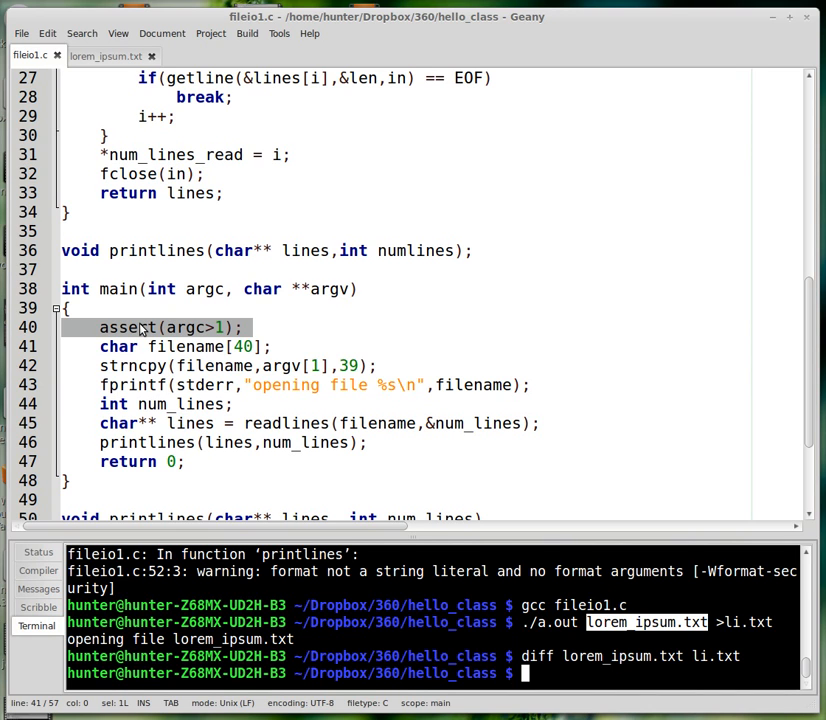
{"action": "mouse_move", "coordinate": [381, 336]}
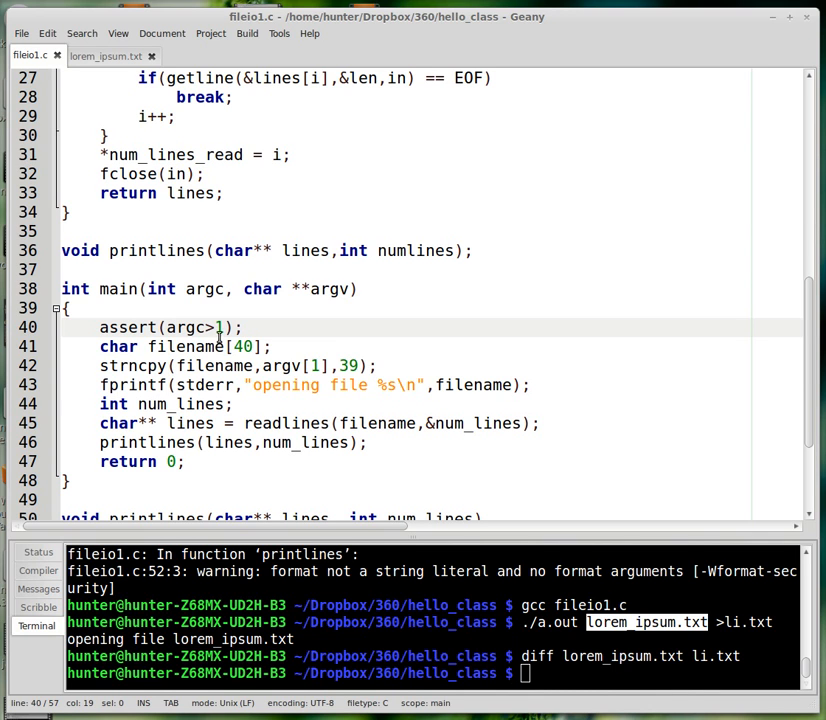
{"action": "double_click", "coordinate": [185, 346]}
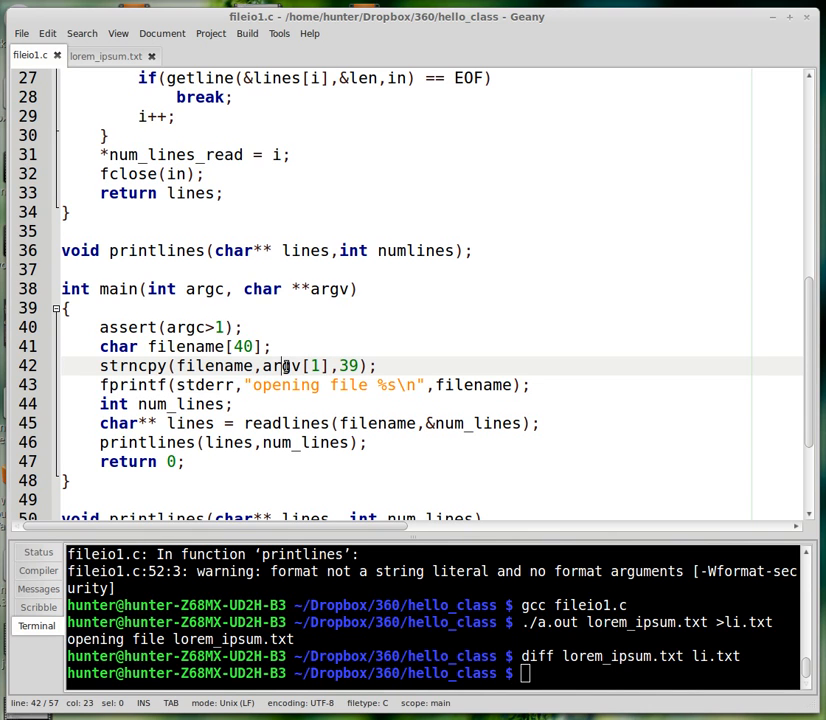
Step: Highlight argv in the strncpy call and main's parameters, then the strncpy copy limit
{"action": "double_click", "coordinate": [280, 365]}
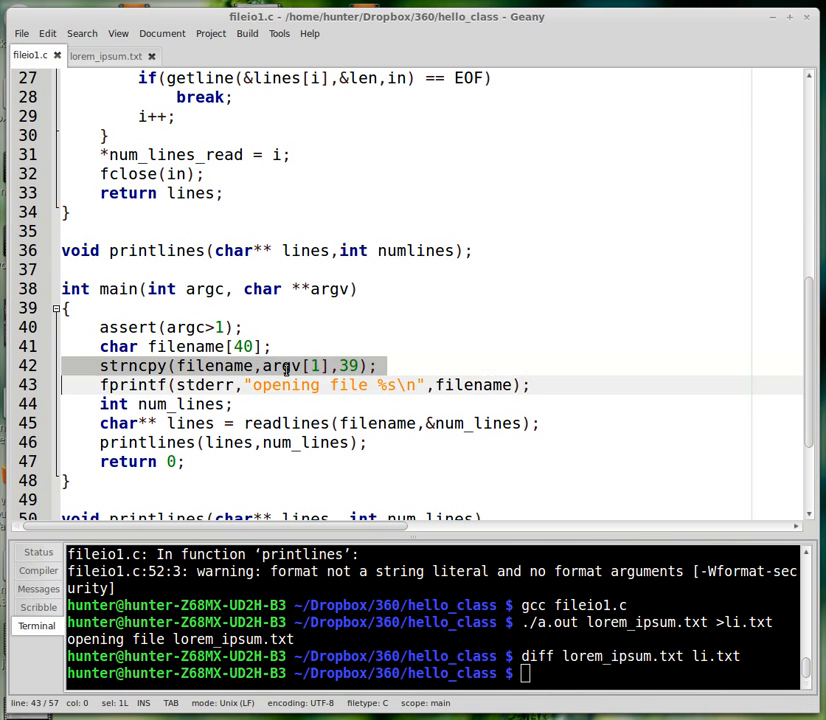
{"action": "left_click", "coordinate": [285, 365]}
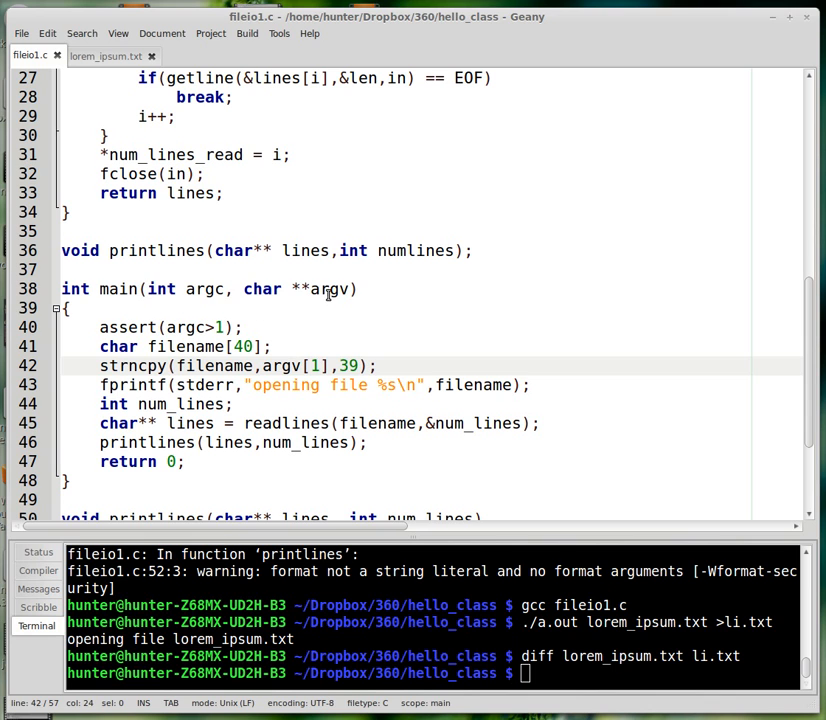
{"action": "double_click", "coordinate": [329, 289]}
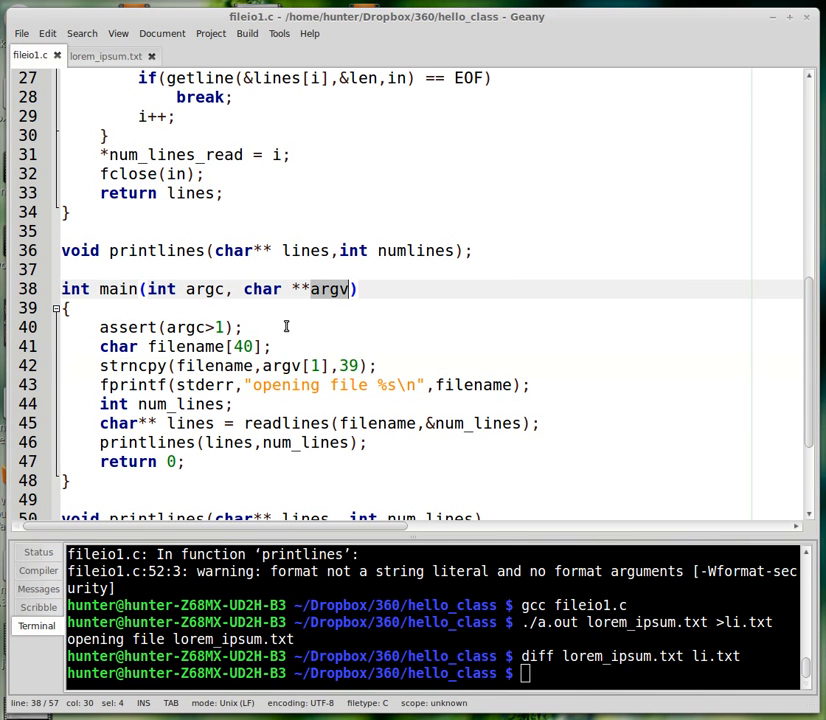
{"action": "left_click", "coordinate": [280, 365]}
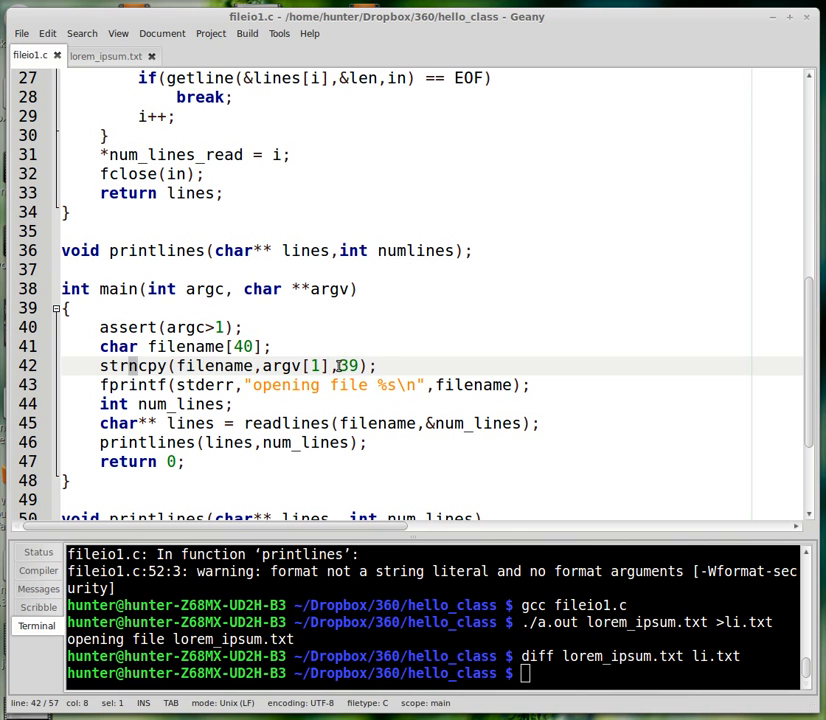
{"action": "double_click", "coordinate": [349, 365]}
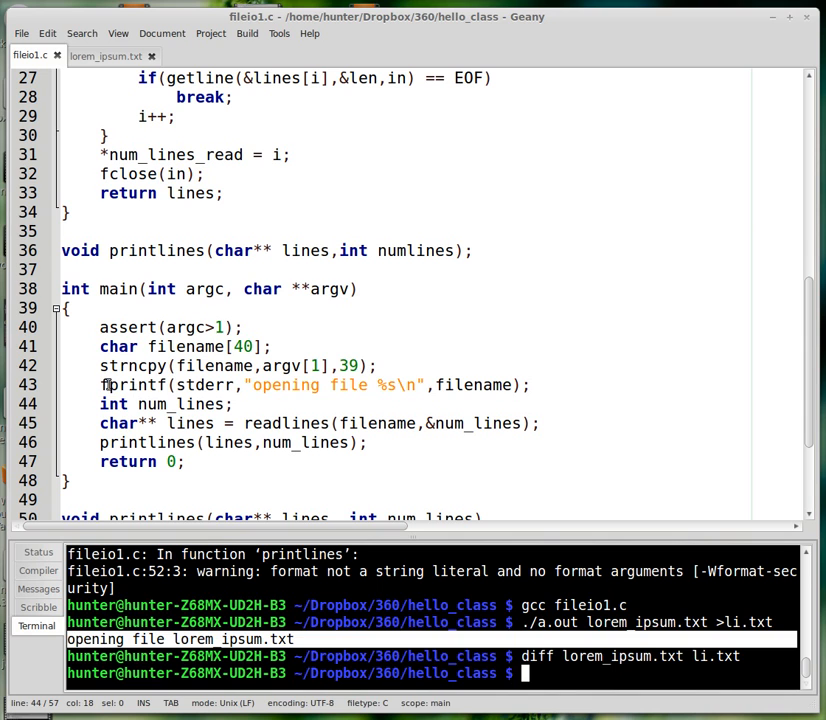
{"action": "left_click", "coordinate": [110, 385]}
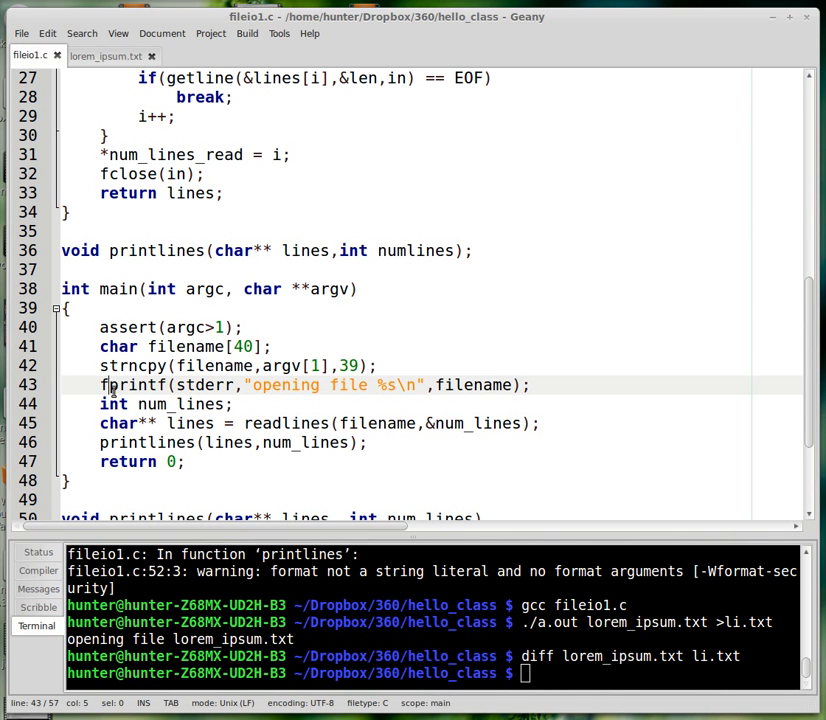
{"action": "double_click", "coordinate": [205, 385]}
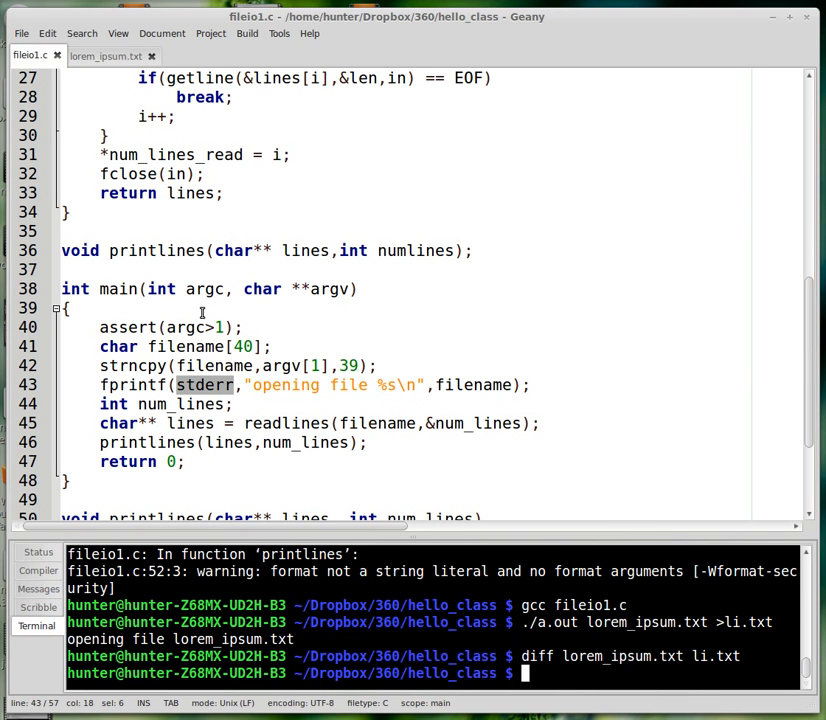
{"action": "mouse_move", "coordinate": [298, 403]}
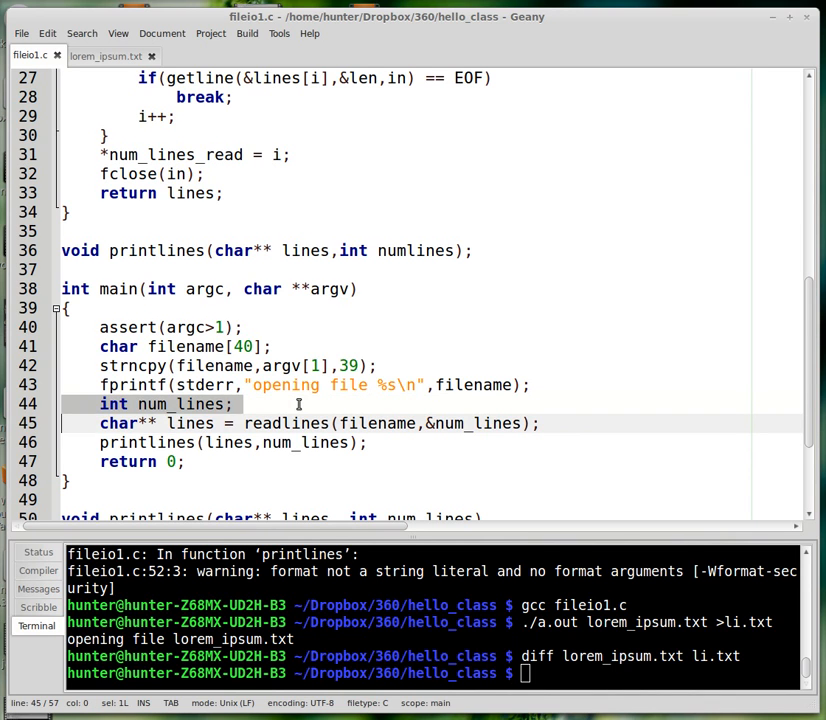
{"action": "mouse_move", "coordinate": [182, 457]}
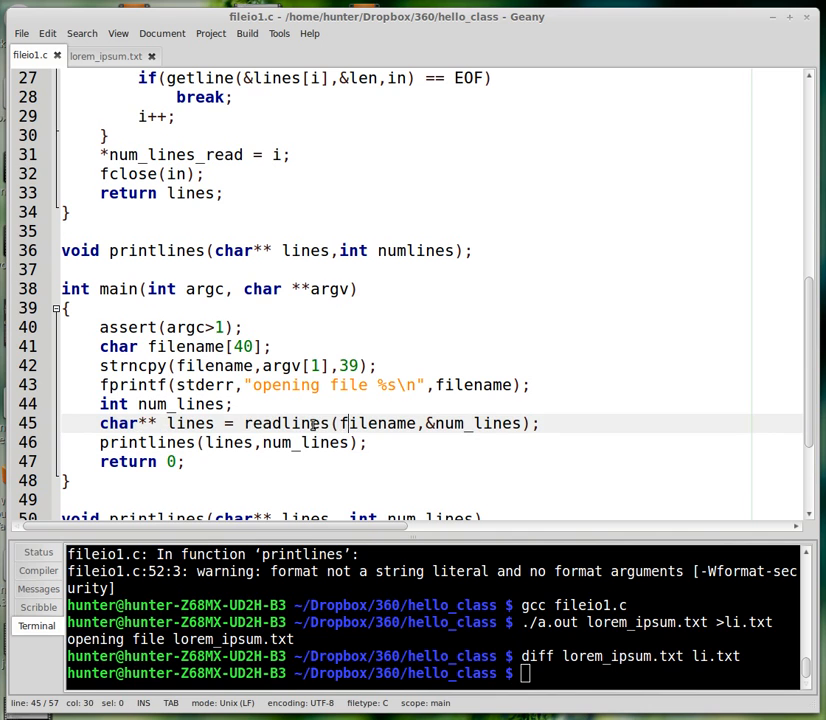
{"action": "double_click", "coordinate": [285, 423]}
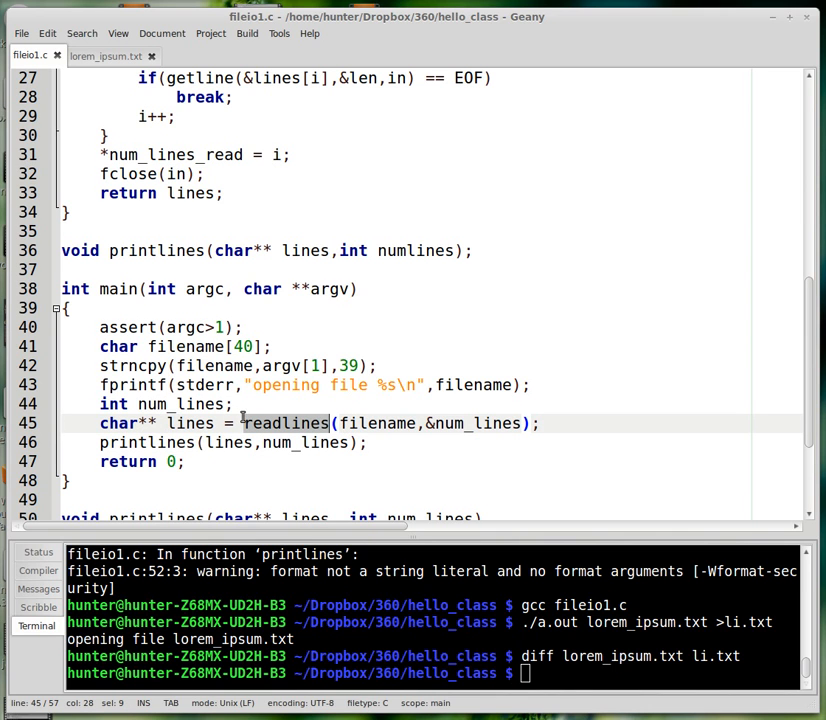
{"action": "double_click", "coordinate": [190, 423]}
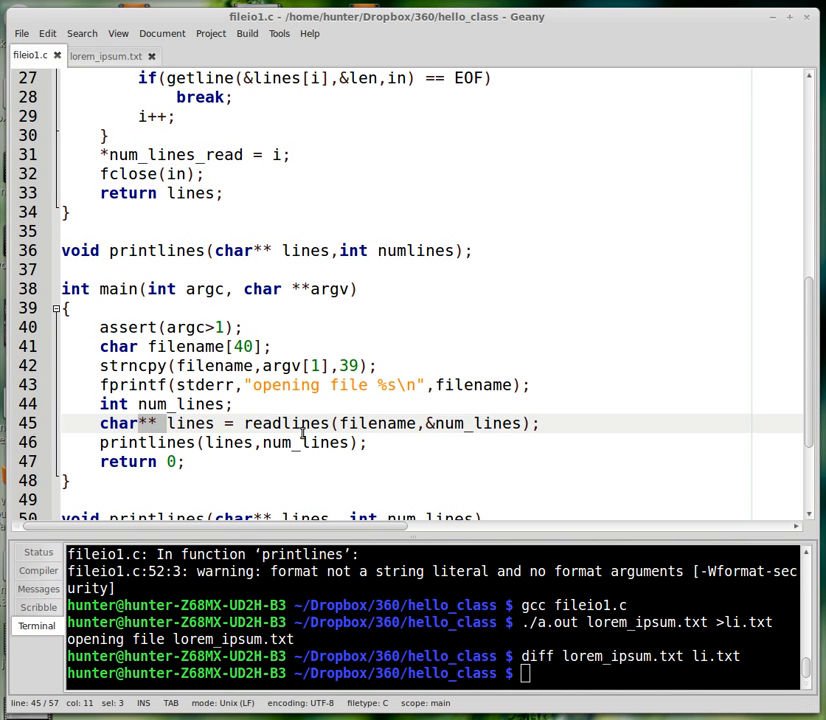
{"action": "double_click", "coordinate": [190, 423]}
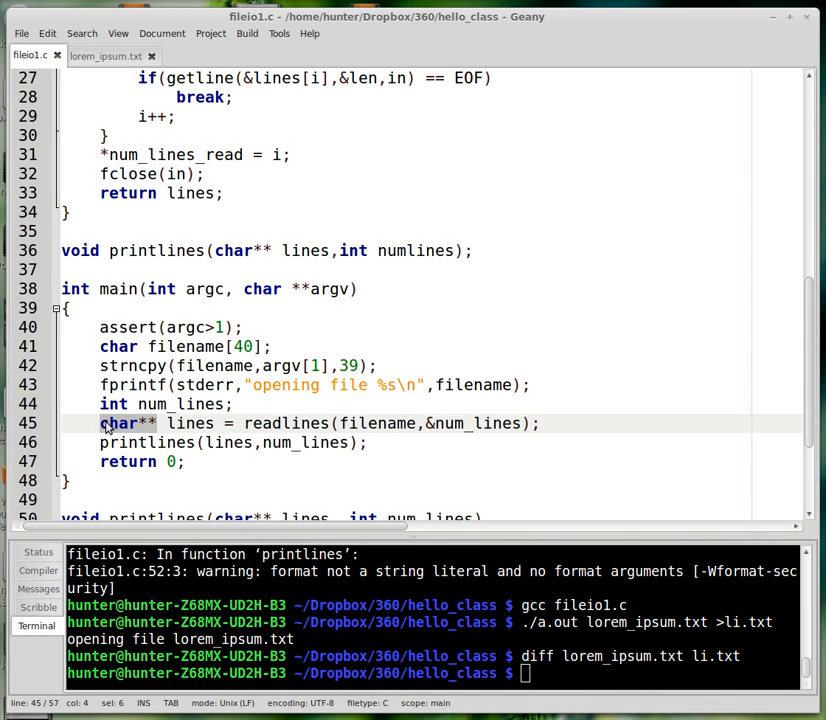
{"action": "mouse_move", "coordinate": [200, 423]}
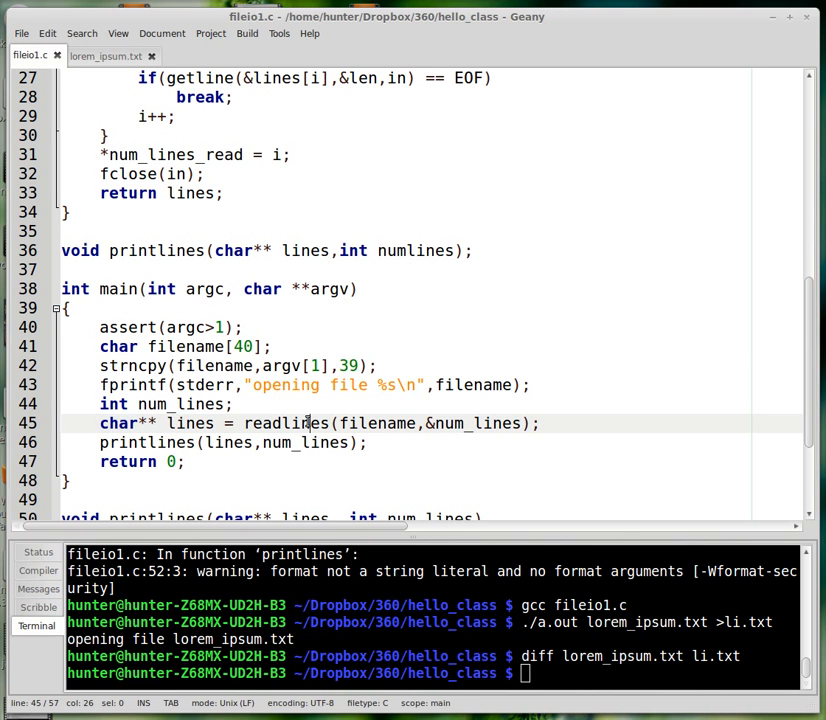
{"action": "double_click", "coordinate": [190, 423]}
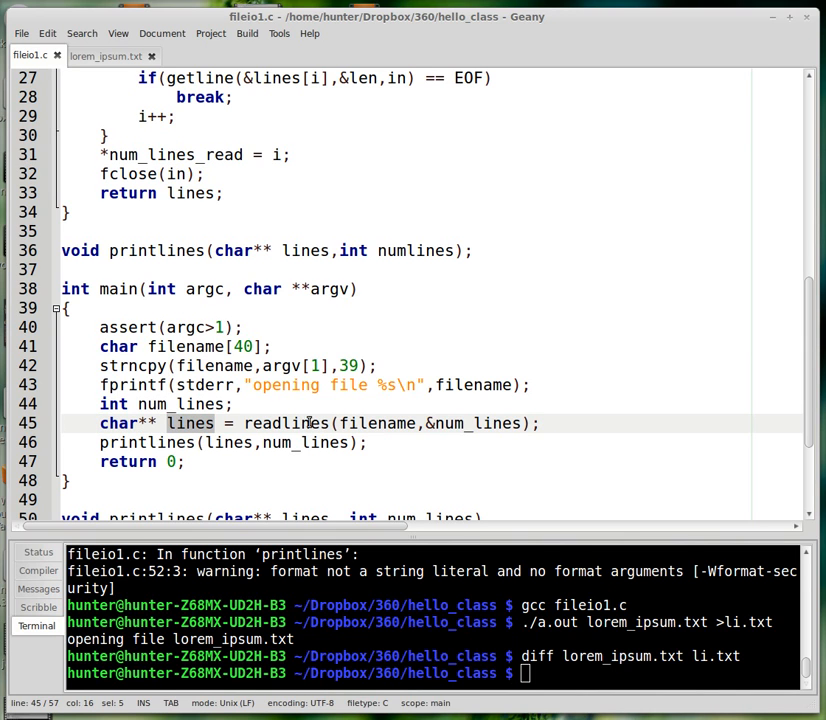
{"action": "double_click", "coordinate": [181, 403]}
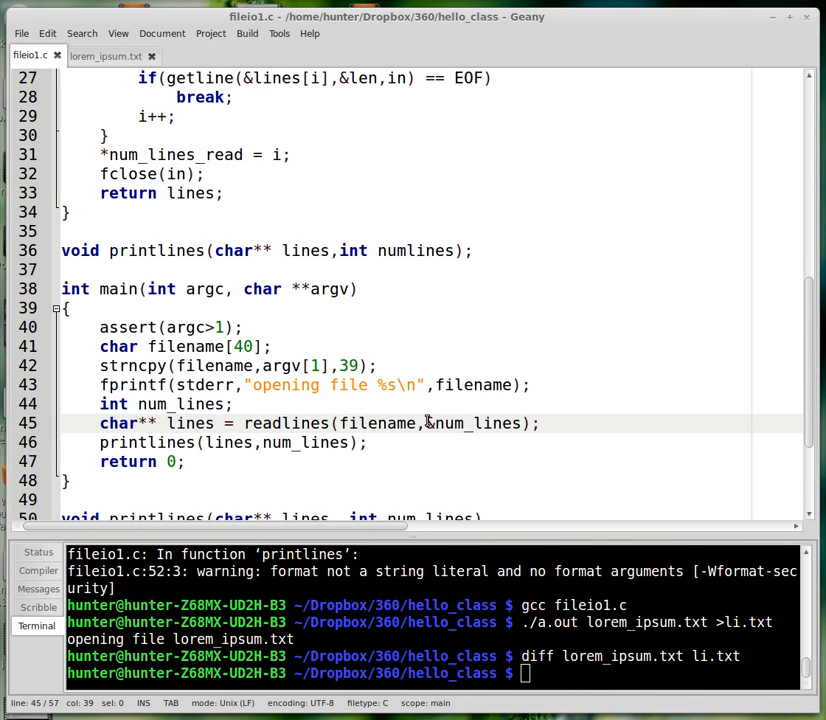
{"action": "left_click", "coordinate": [380, 423]}
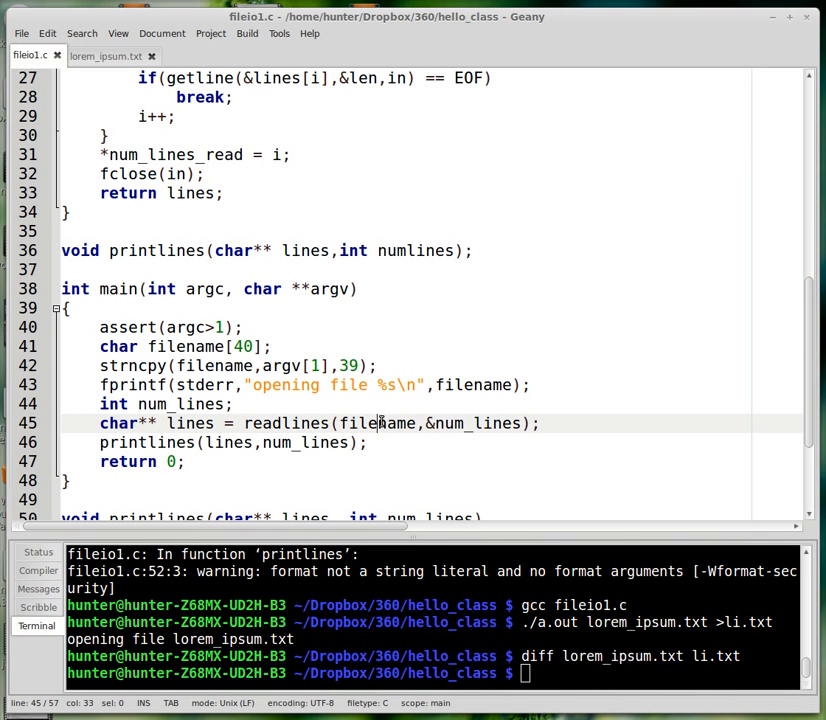
{"action": "double_click", "coordinate": [378, 423]}
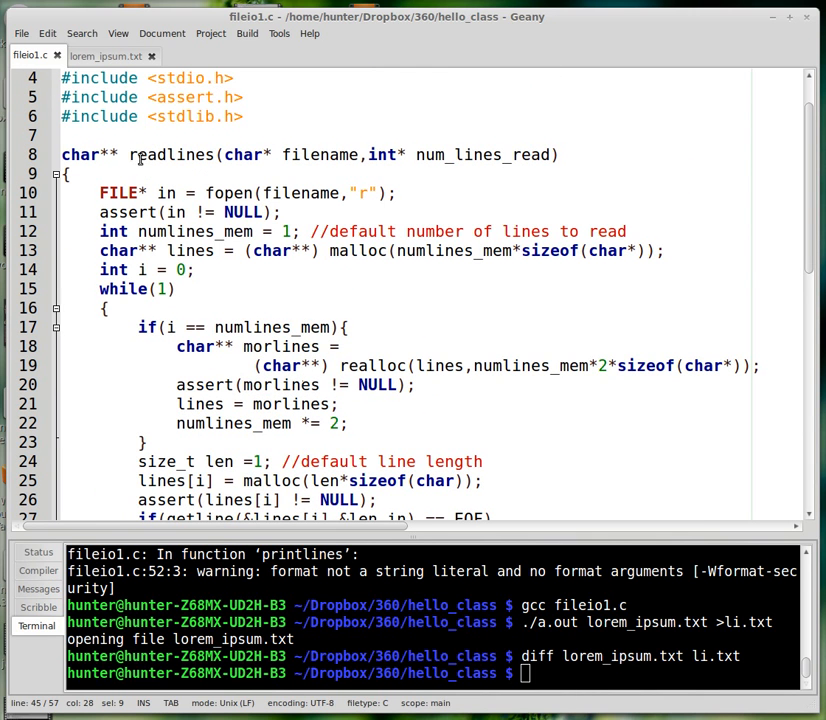
{"action": "mouse_move", "coordinate": [281, 163]}
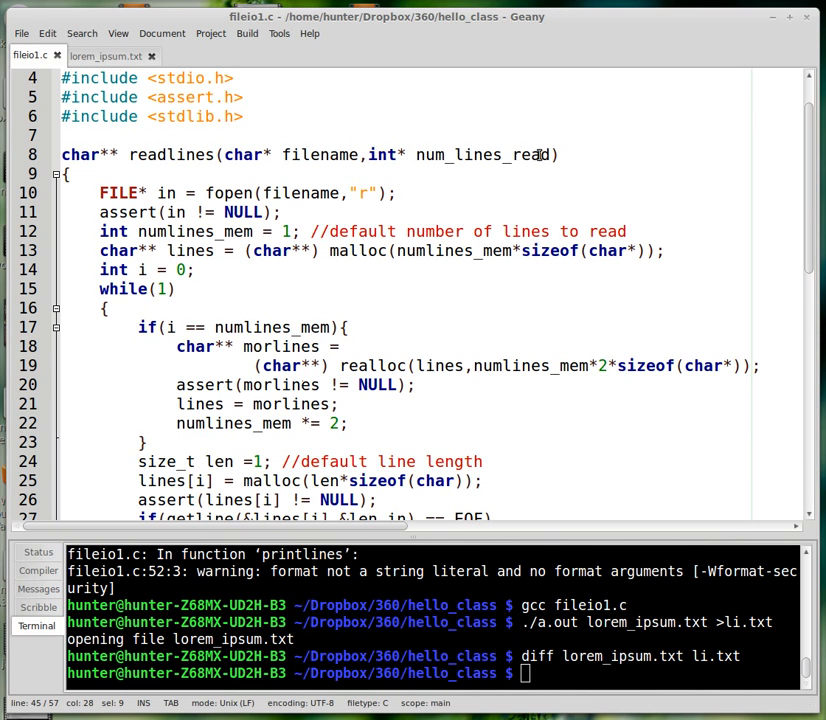
{"action": "mouse_move", "coordinate": [228, 155]}
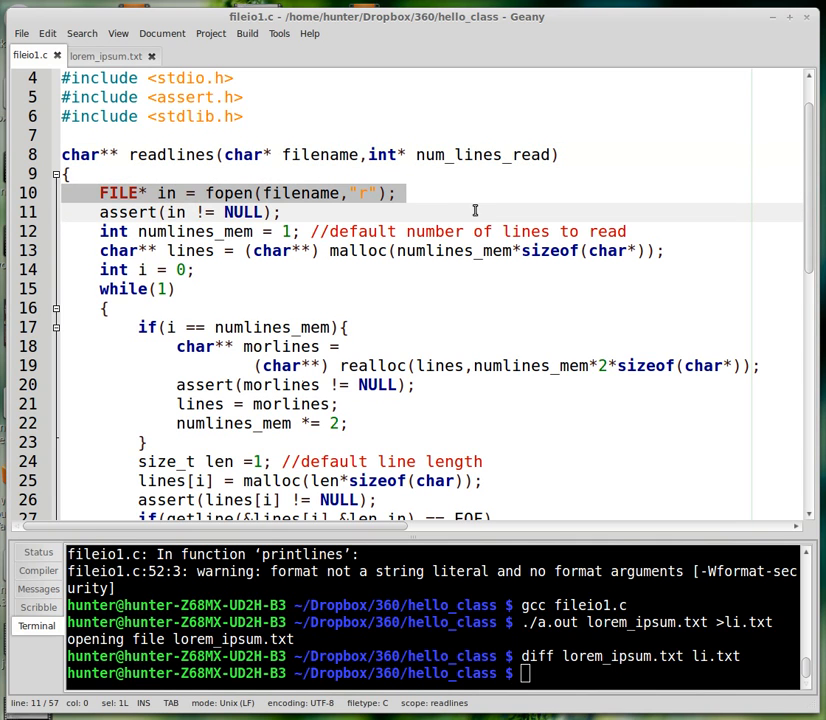
Step: Highlight the fopen call, its != NULL check and the assert on the in file handle
{"action": "left_click", "coordinate": [160, 193]}
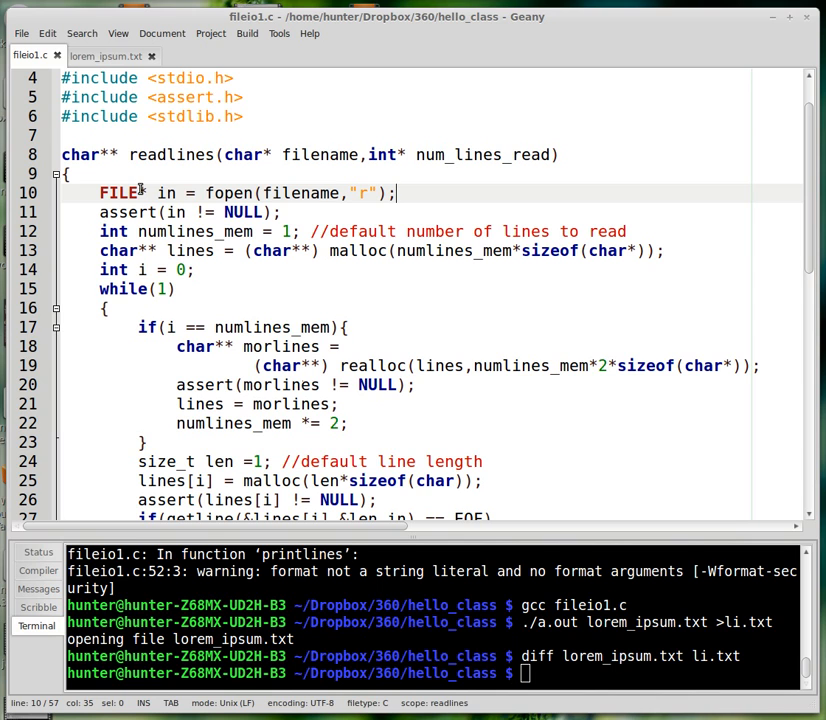
{"action": "double_click", "coordinate": [228, 192]}
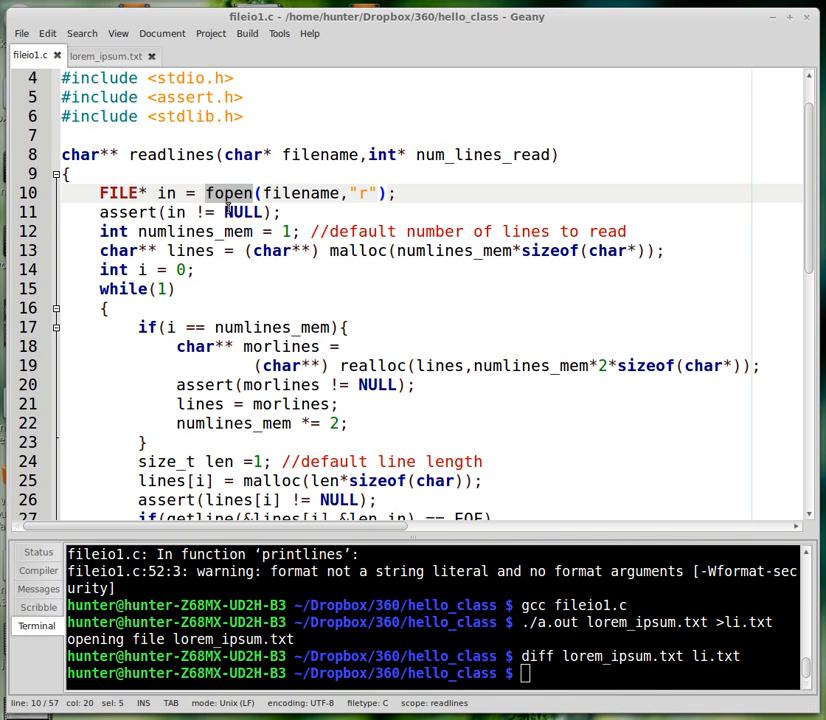
{"action": "left_click", "coordinate": [225, 212]}
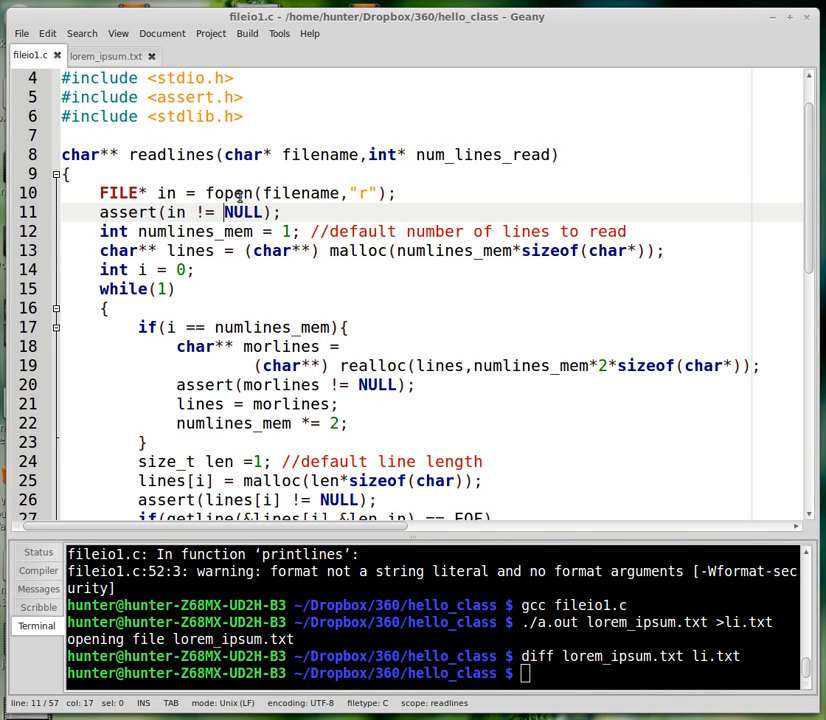
{"action": "double_click", "coordinate": [230, 193]}
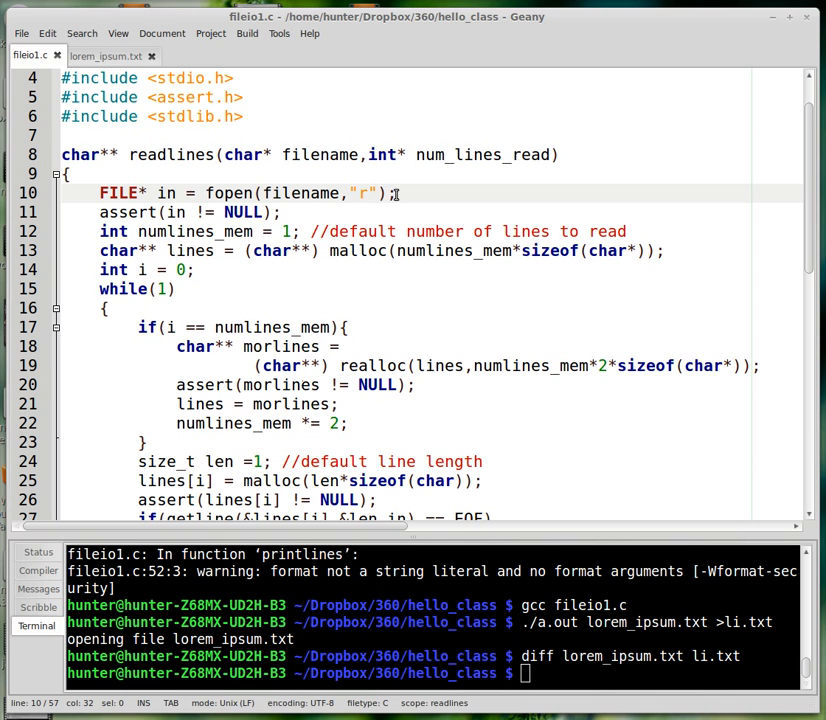
{"action": "left_click", "coordinate": [361, 193]}
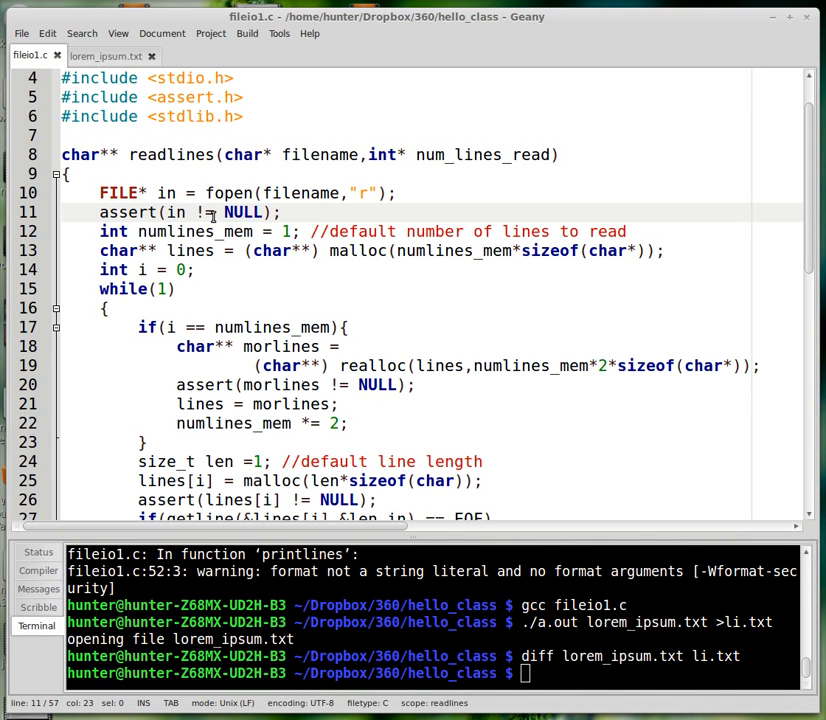
{"action": "left_click", "coordinate": [282, 211]}
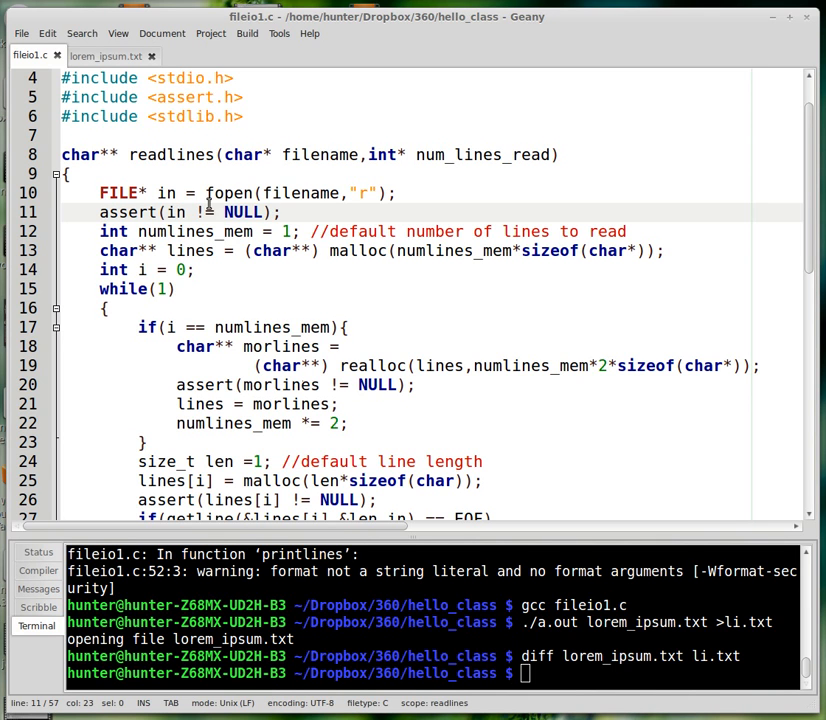
{"action": "left_click", "coordinate": [215, 270]}
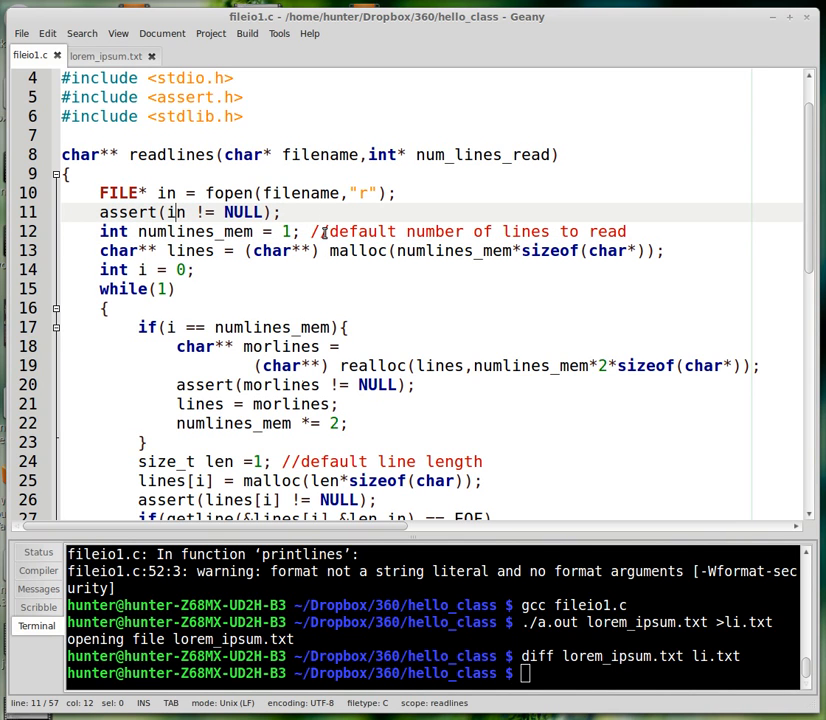
{"action": "left_click", "coordinate": [250, 250]}
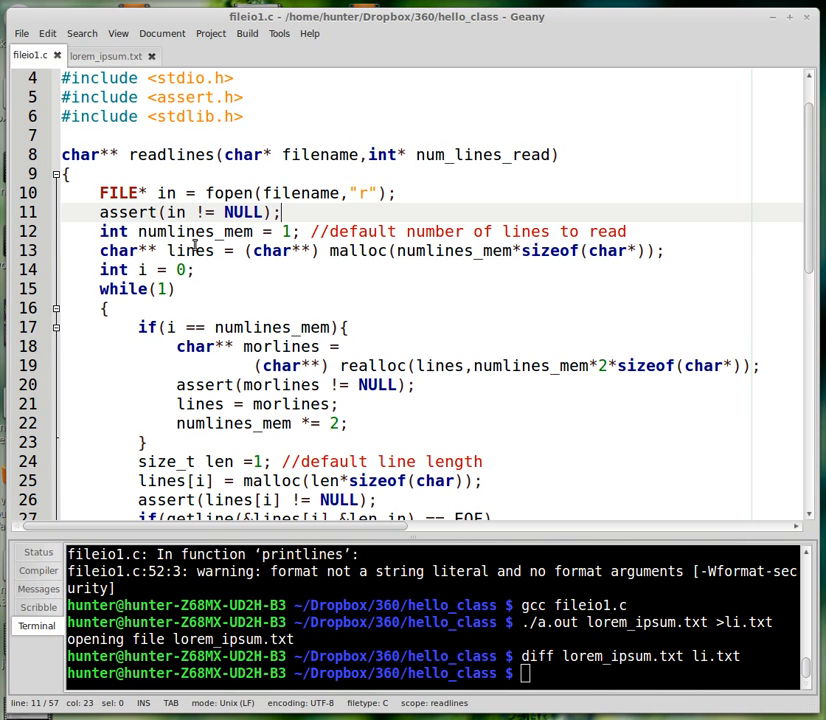
{"action": "double_click", "coordinate": [189, 250]}
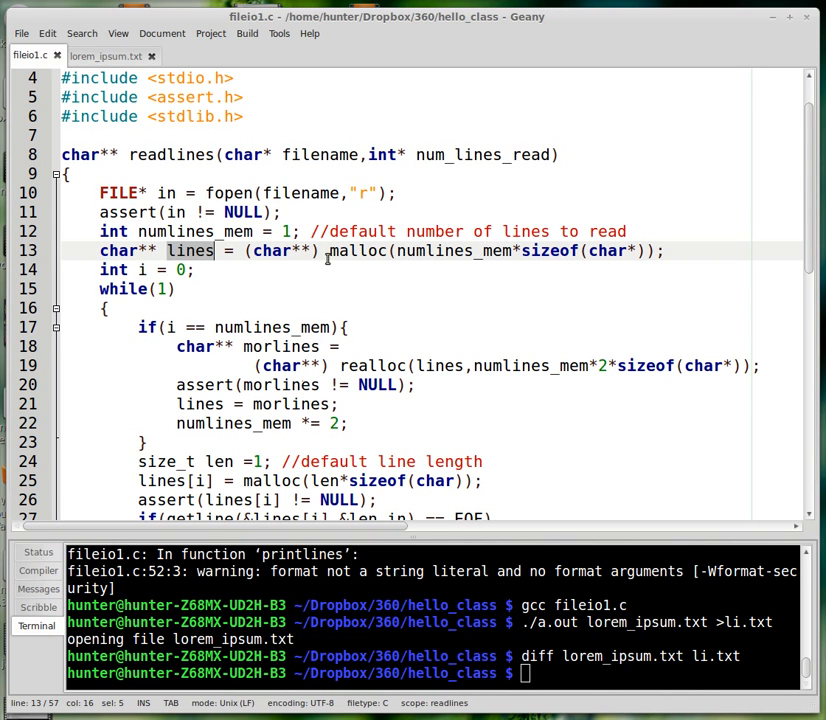
{"action": "mouse_move", "coordinate": [397, 266]}
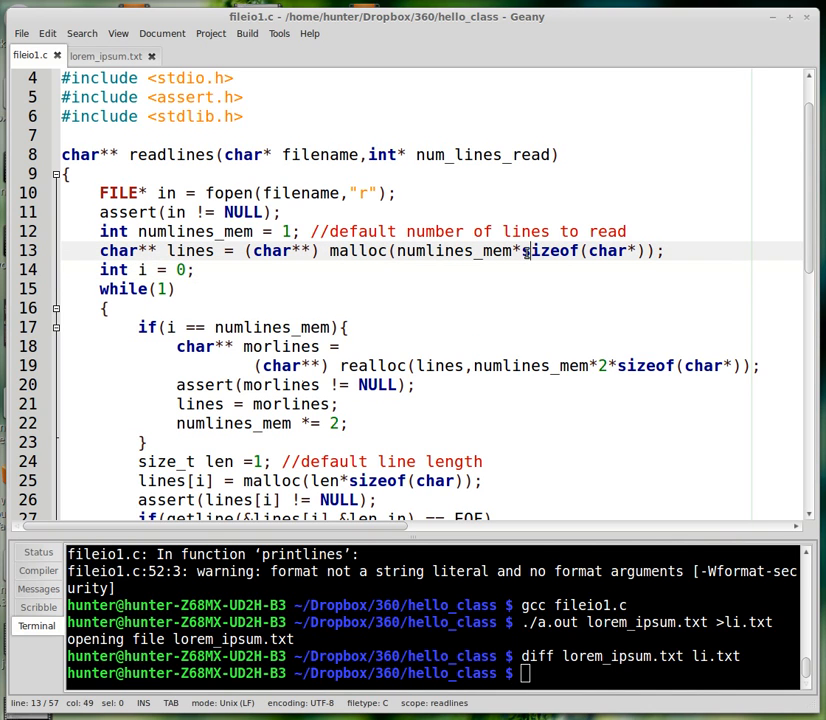
{"action": "double_click", "coordinate": [453, 250]}
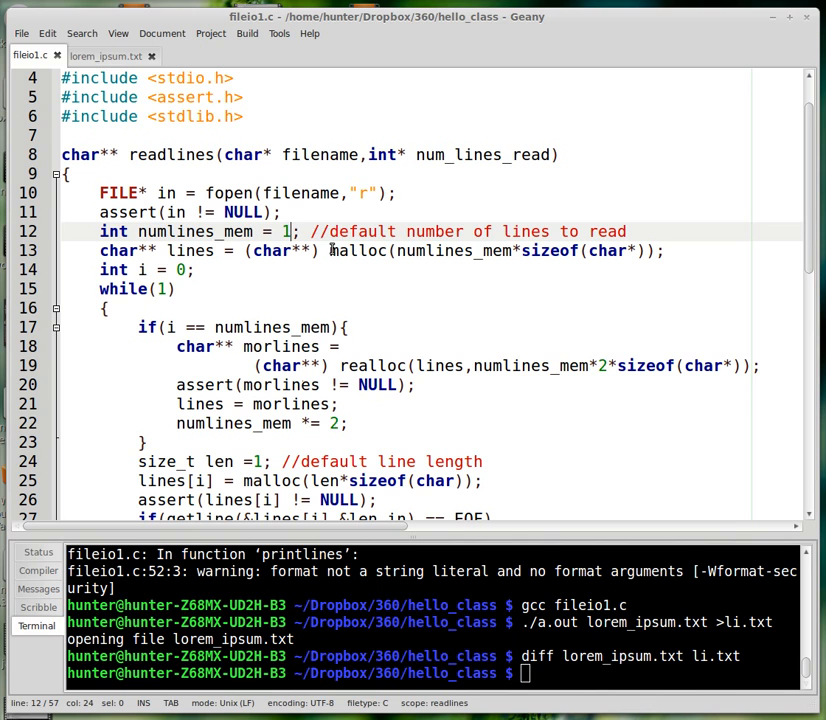
{"action": "mouse_move", "coordinate": [342, 260]}
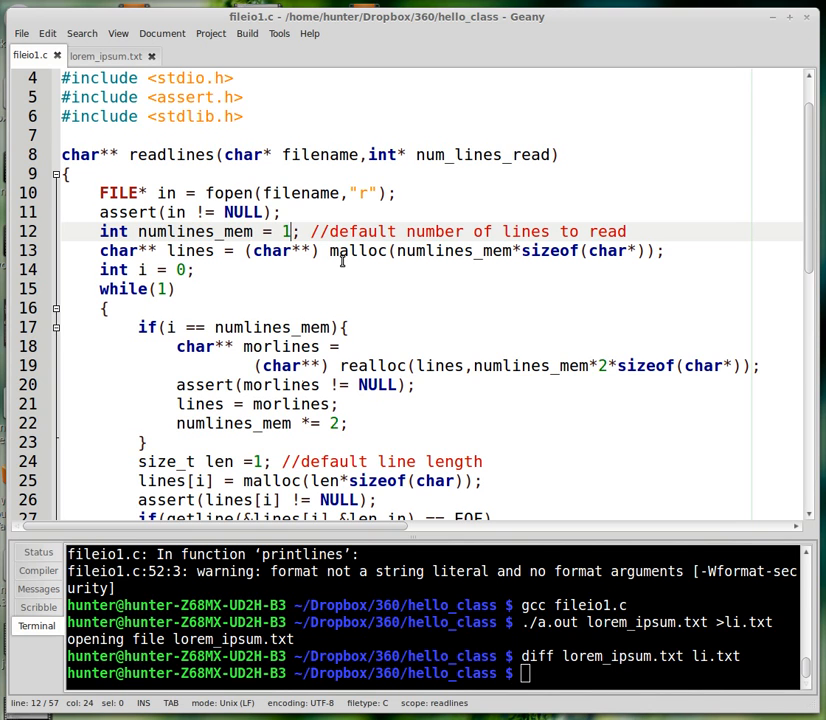
{"action": "double_click", "coordinate": [605, 250]}
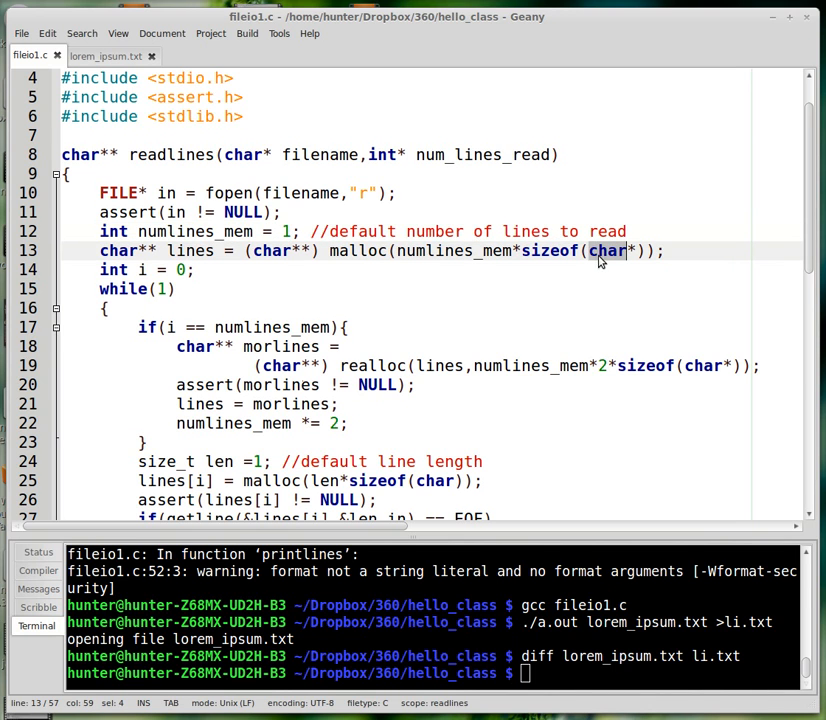
{"action": "left_click", "coordinate": [194, 269]}
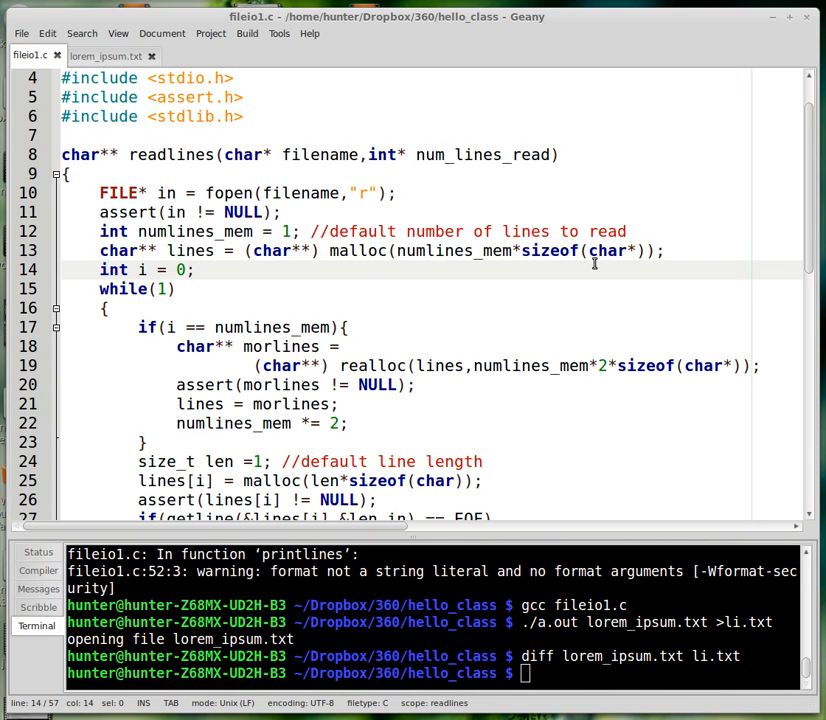
{"action": "double_click", "coordinate": [189, 250]}
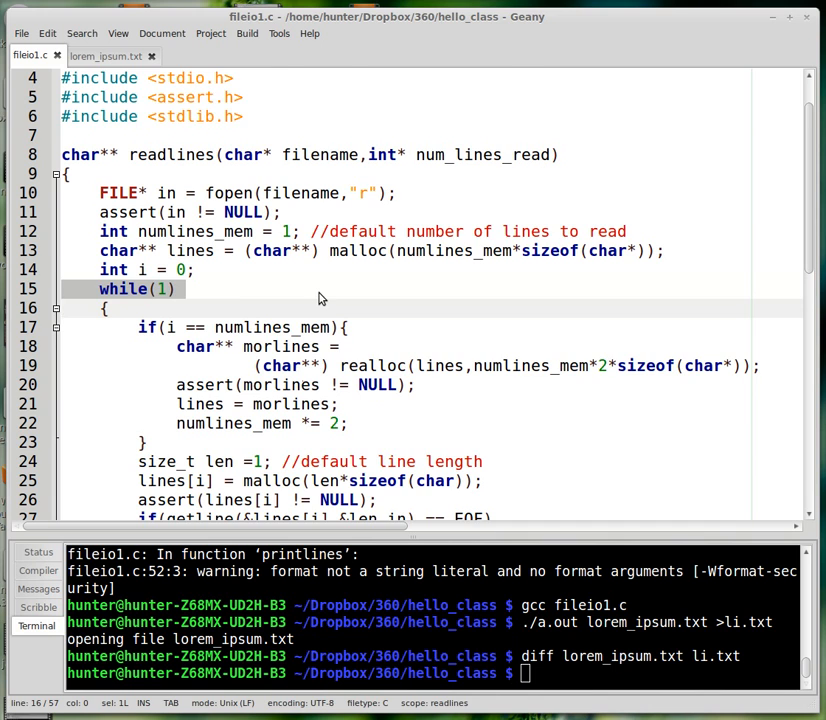
{"action": "scroll", "scroll_direction": "down", "scroll_amount": 3}
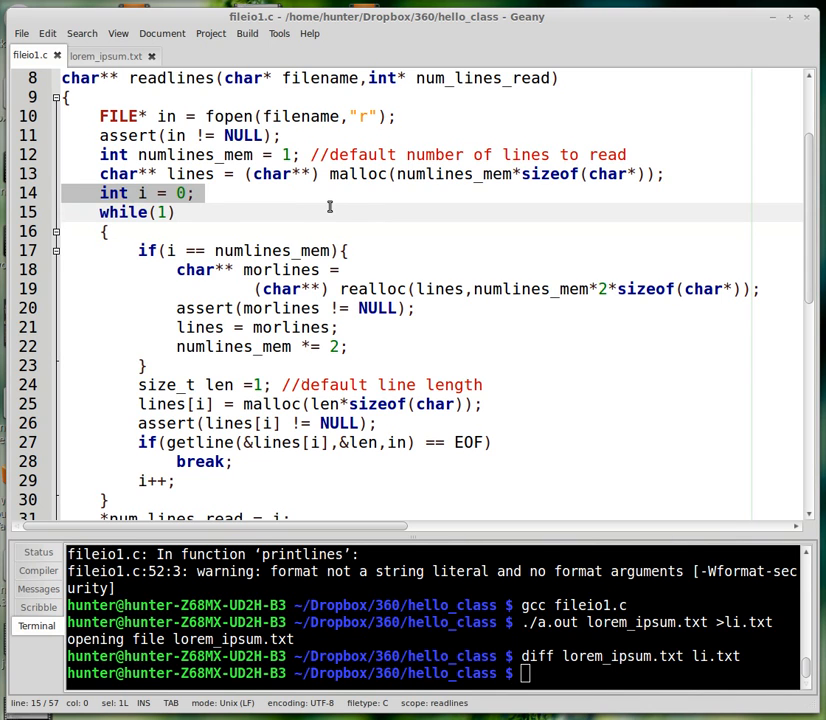
{"action": "mouse_move", "coordinate": [322, 206]}
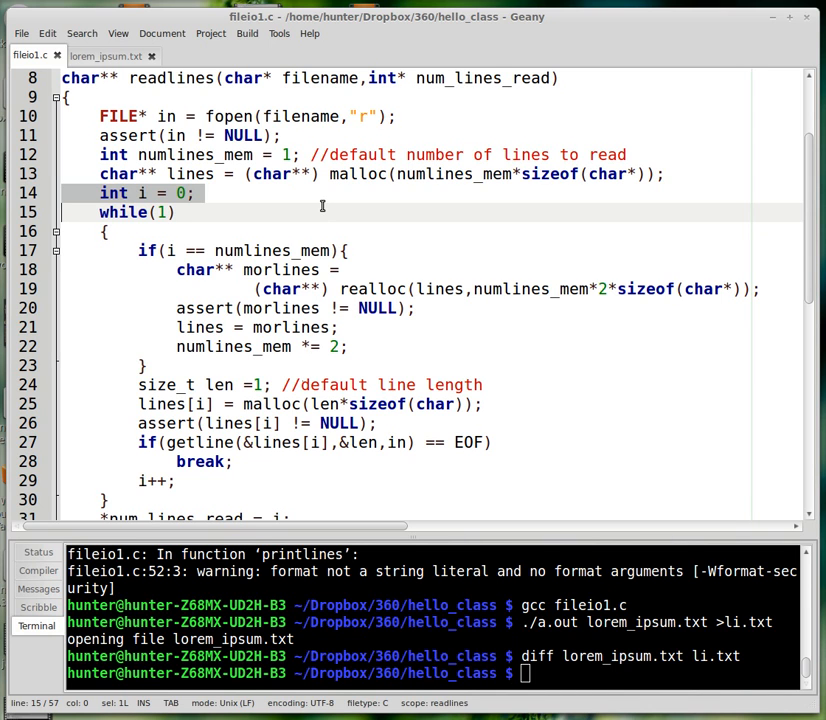
{"action": "left_click", "coordinate": [335, 250]}
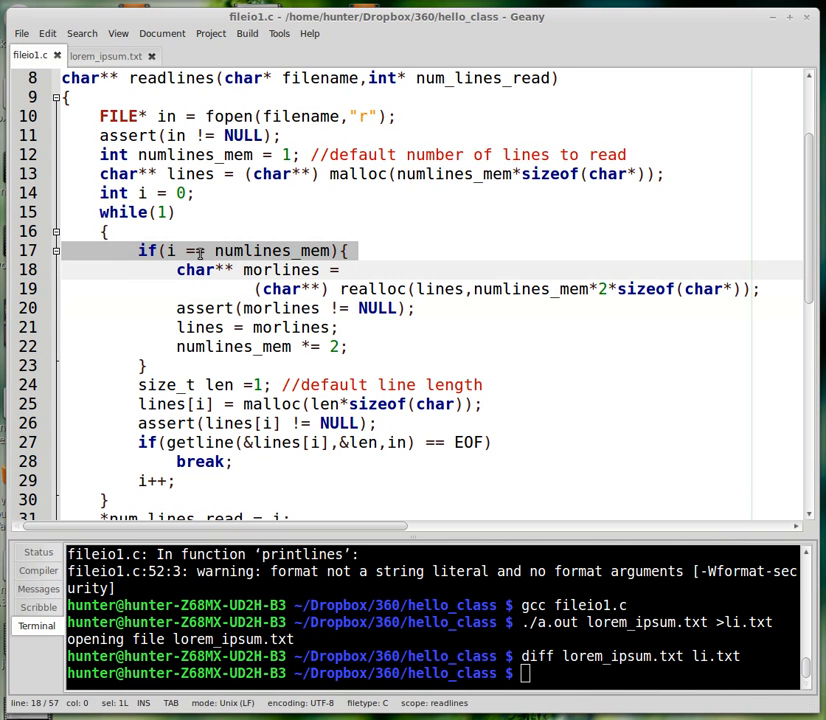
{"action": "double_click", "coordinate": [271, 250]}
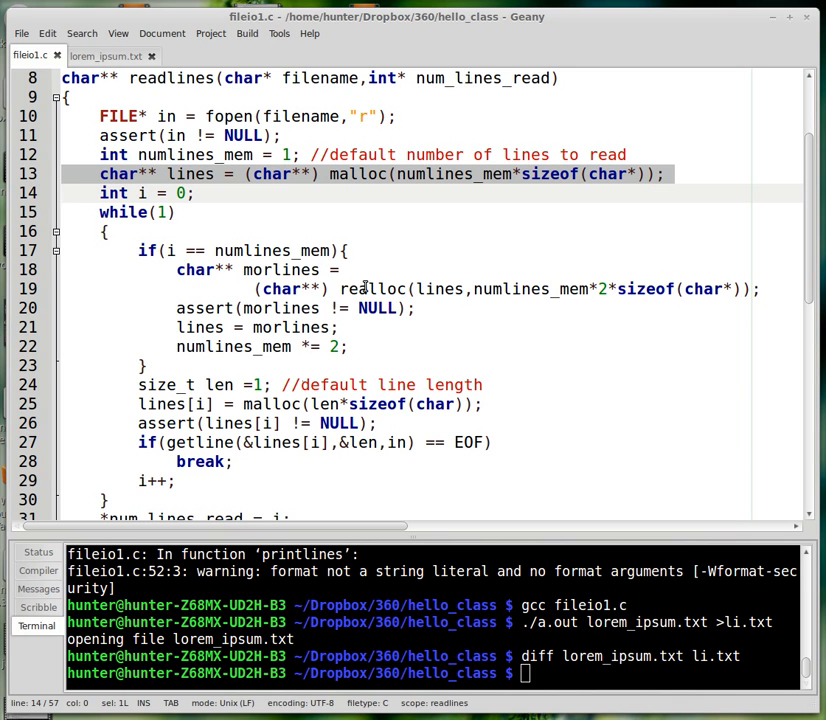
{"action": "double_click", "coordinate": [371, 289]}
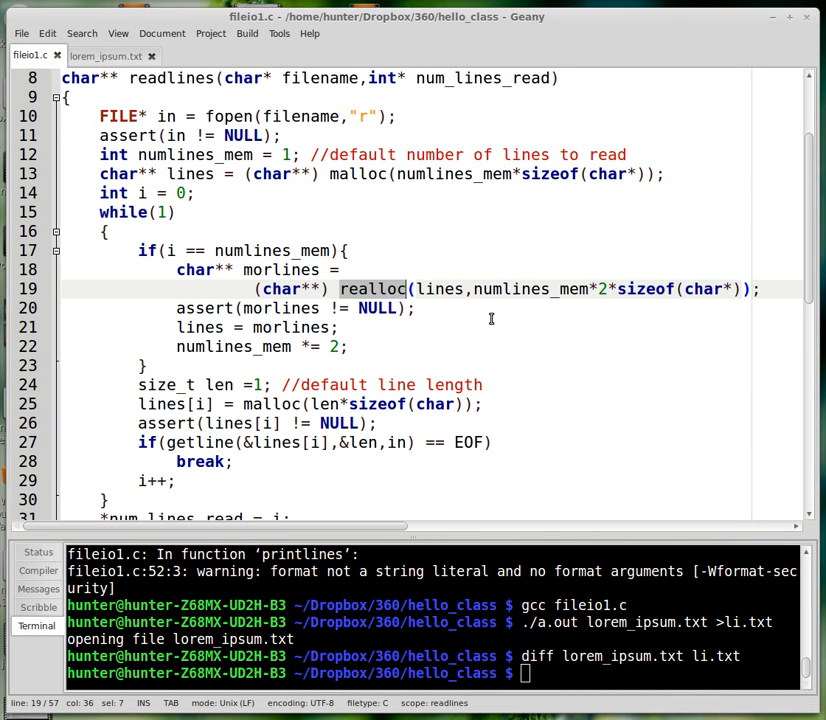
{"action": "mouse_move", "coordinate": [478, 314]}
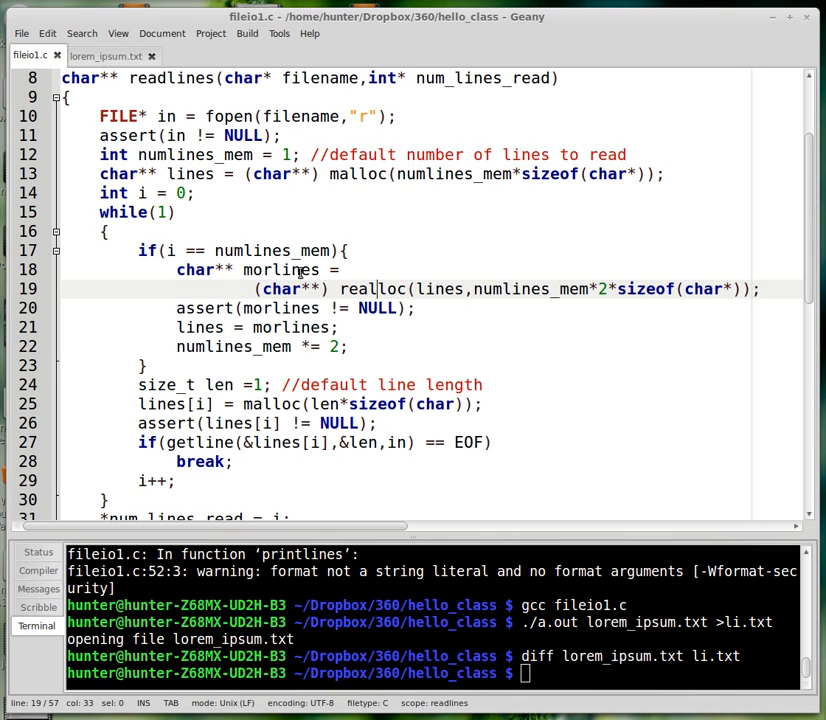
{"action": "double_click", "coordinate": [372, 289]}
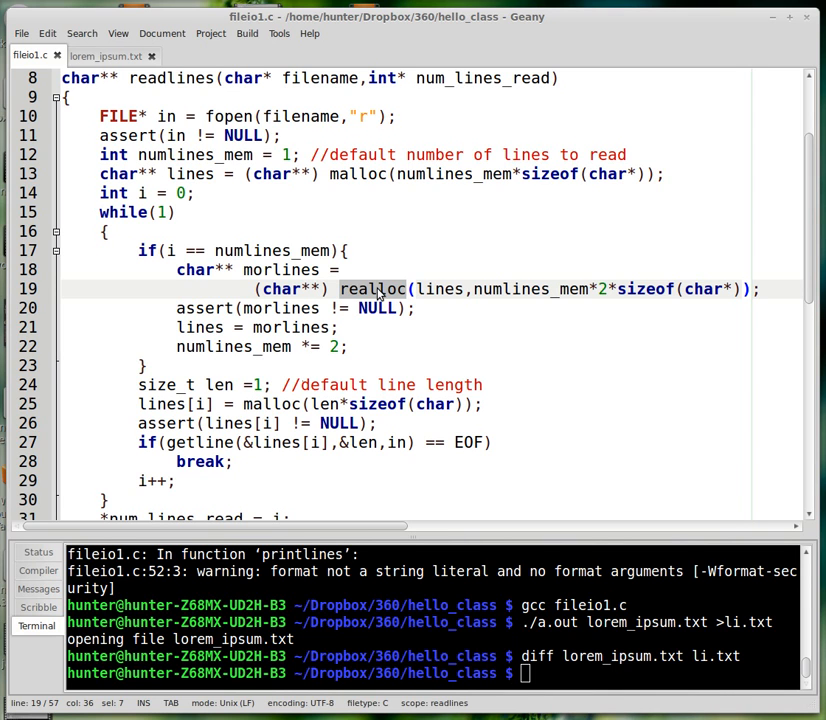
{"action": "mouse_move", "coordinate": [365, 289]}
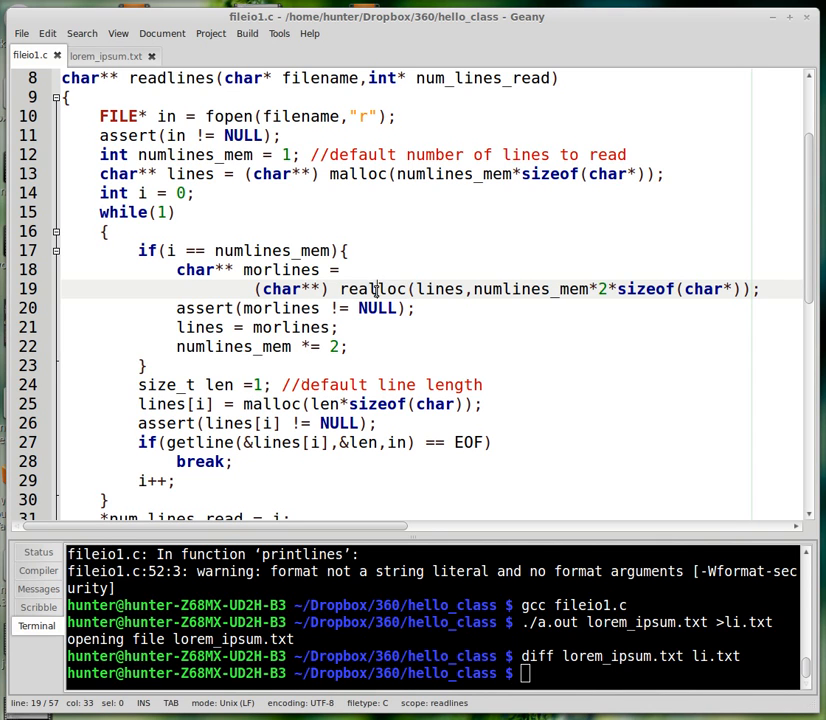
{"action": "double_click", "coordinate": [377, 289]}
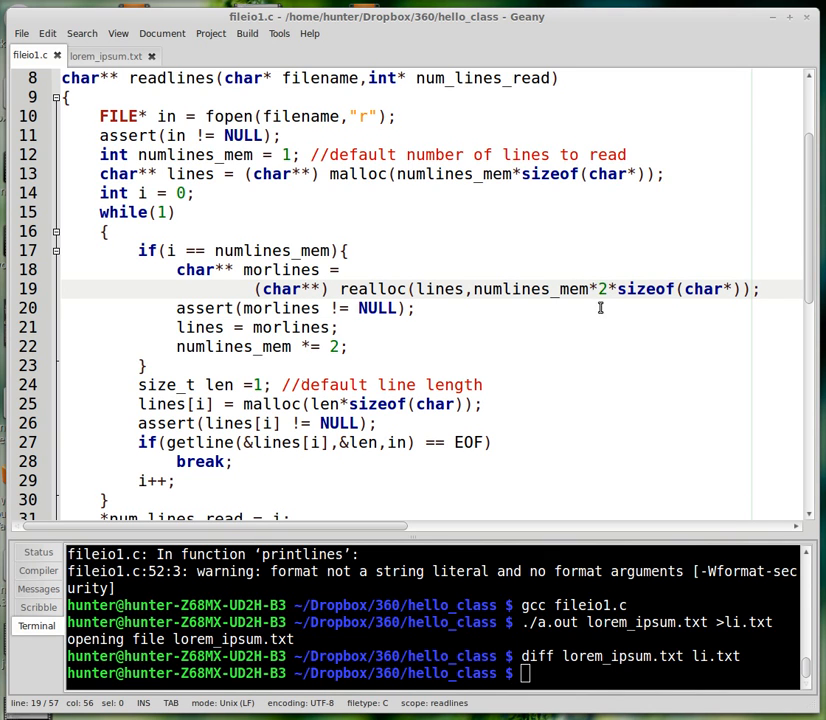
{"action": "left_click", "coordinate": [603, 289]}
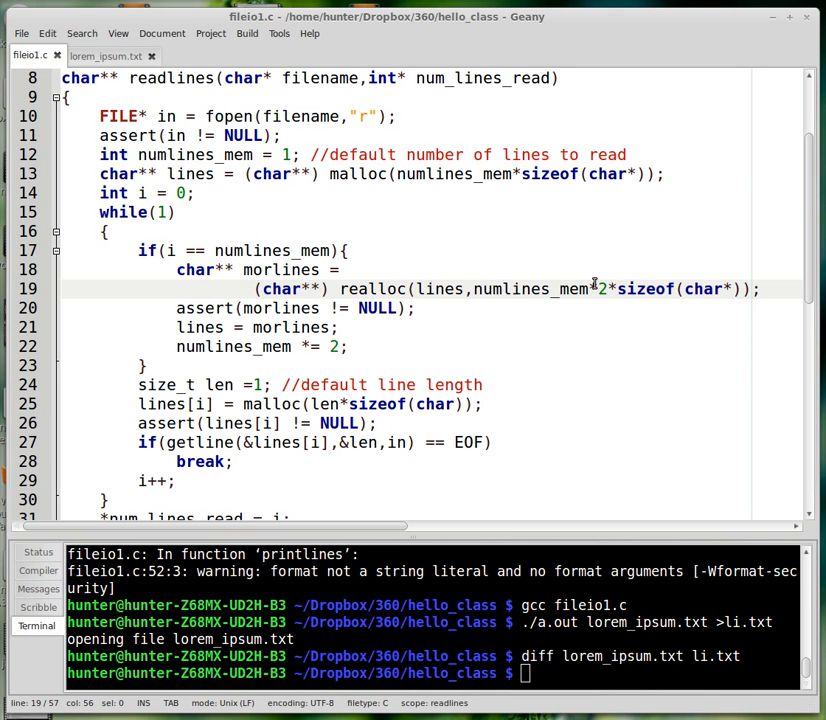
{"action": "left_click", "coordinate": [602, 289]}
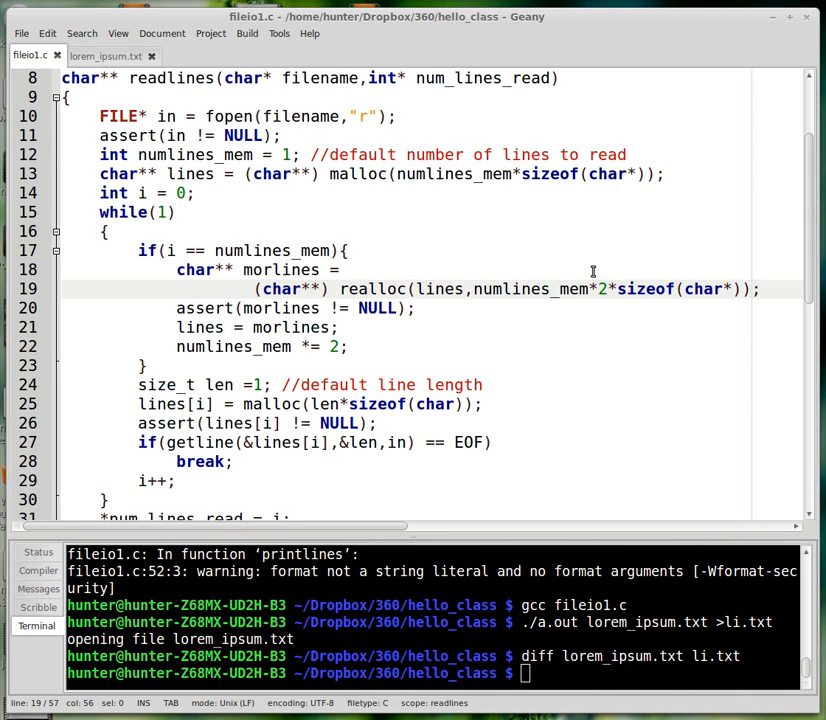
{"action": "double_click", "coordinate": [372, 289]}
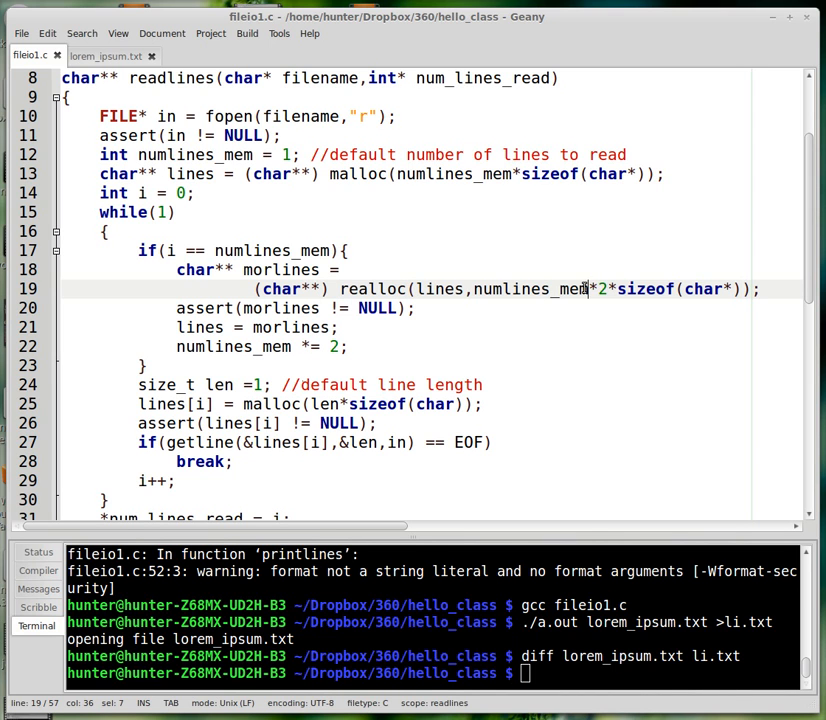
{"action": "double_click", "coordinate": [439, 289]}
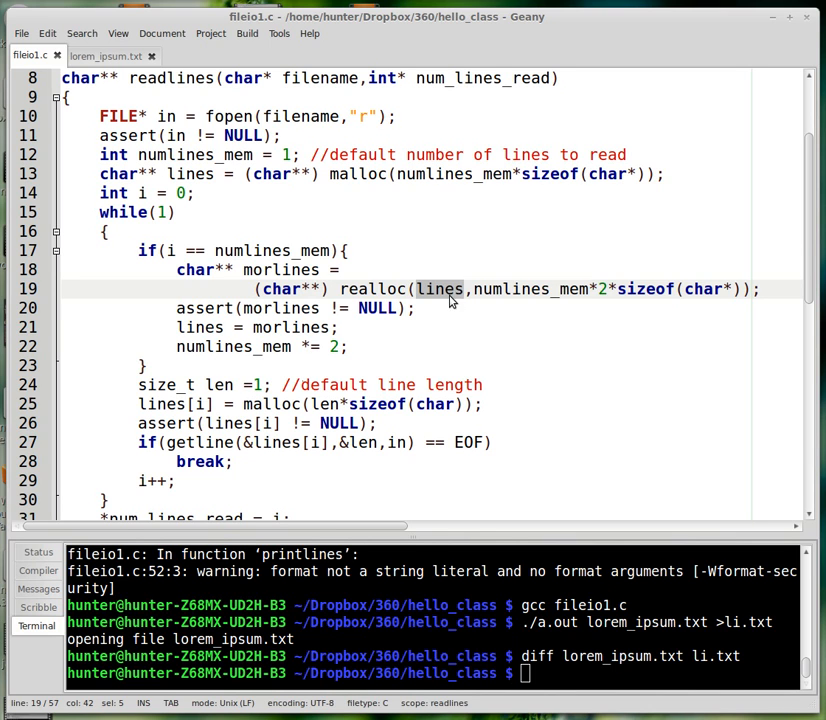
{"action": "double_click", "coordinate": [283, 269]}
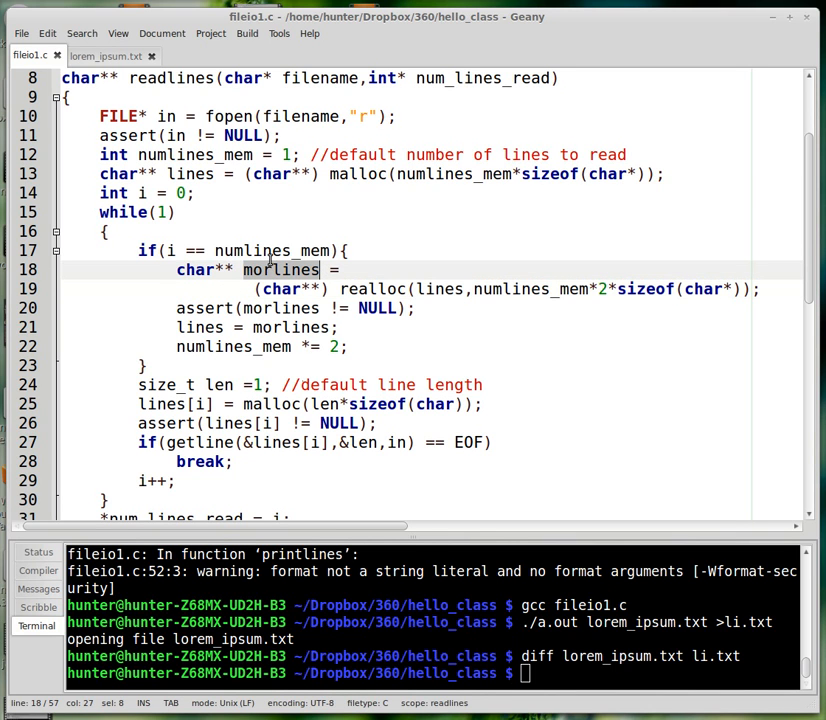
{"action": "mouse_move", "coordinate": [309, 308]}
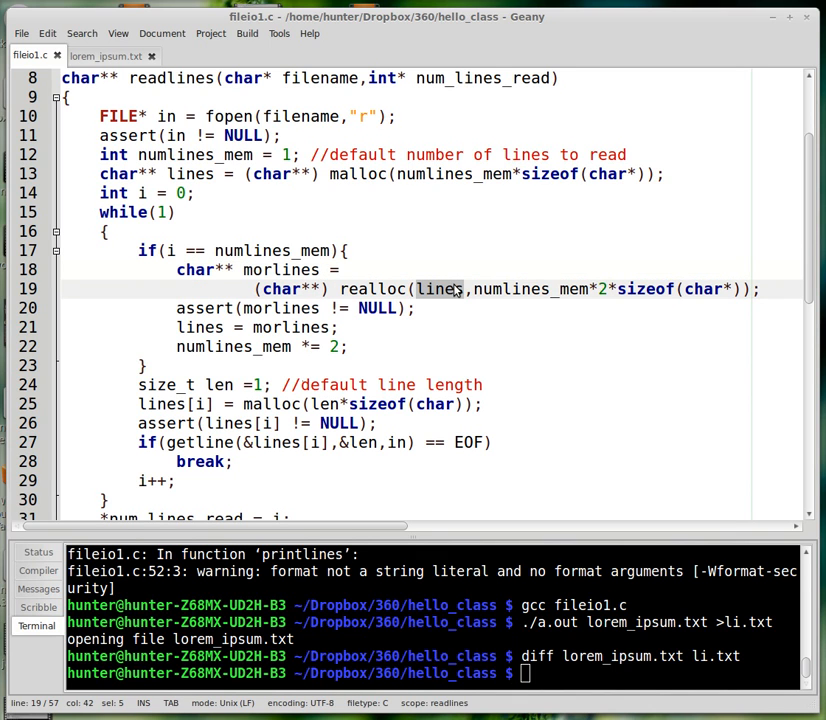
{"action": "mouse_move", "coordinate": [438, 295]}
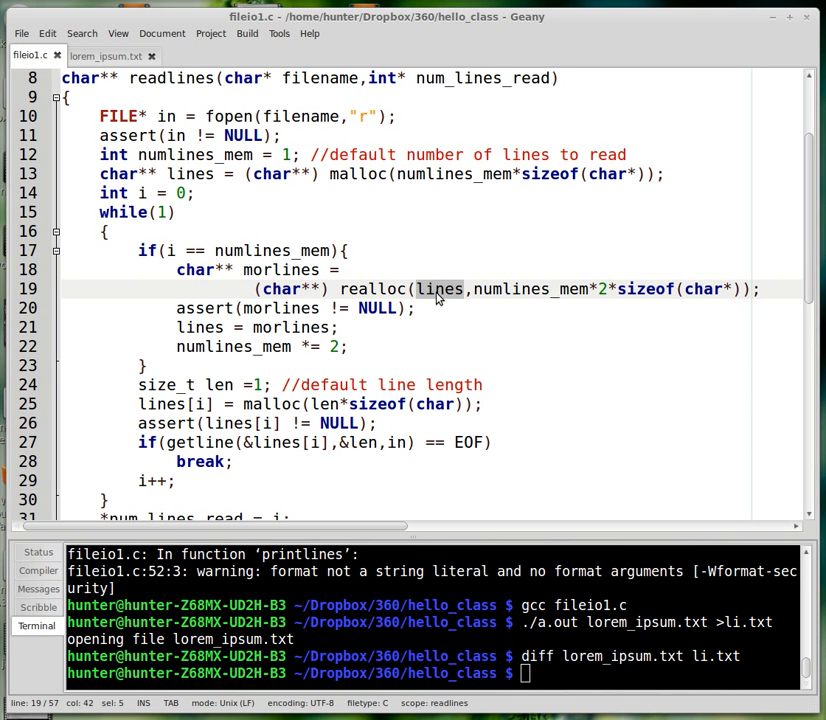
{"action": "mouse_move", "coordinate": [454, 274]}
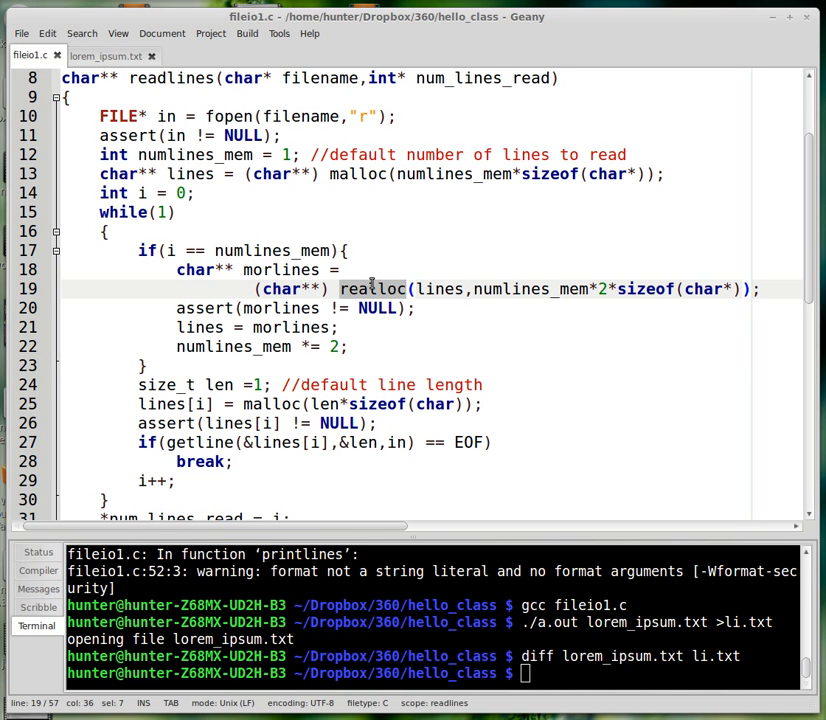
{"action": "double_click", "coordinate": [281, 269]}
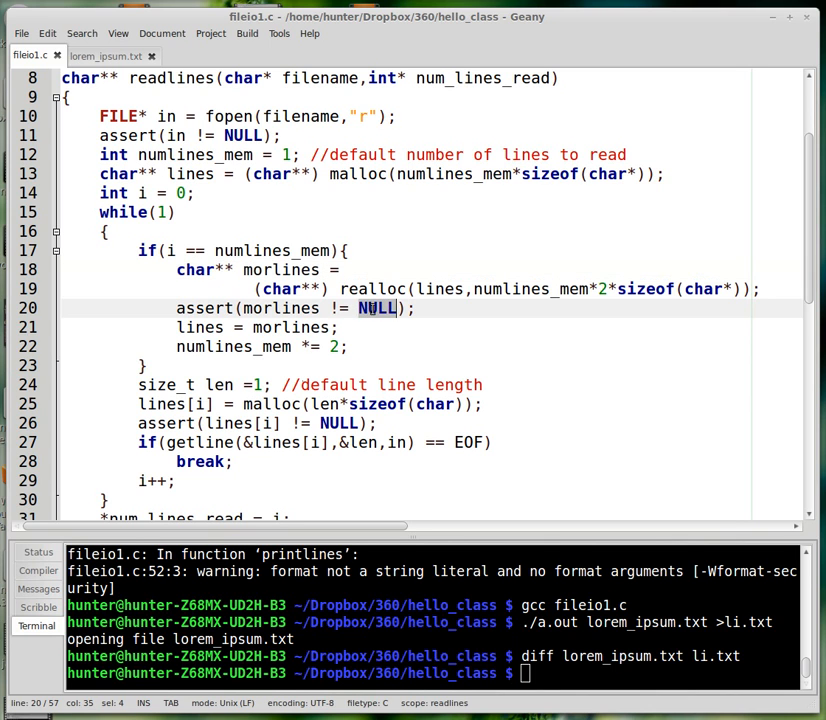
{"action": "left_click", "coordinate": [437, 289]}
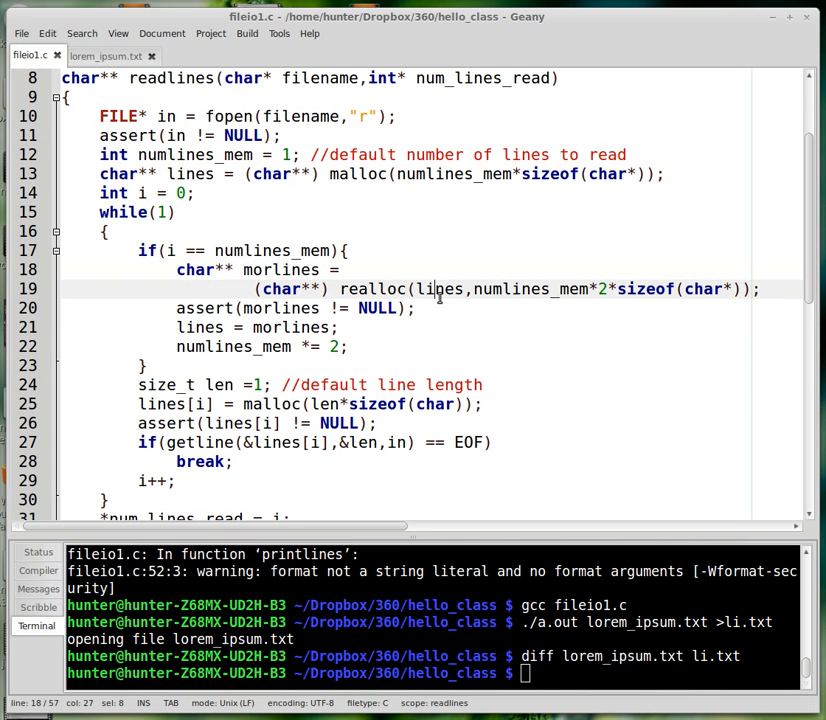
{"action": "double_click", "coordinate": [439, 289]}
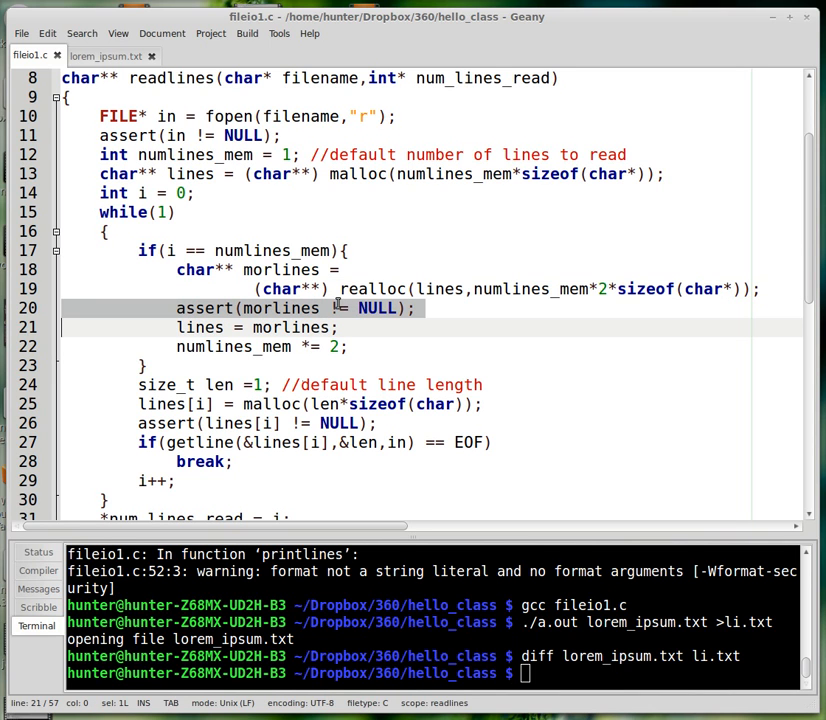
{"action": "double_click", "coordinate": [373, 289]}
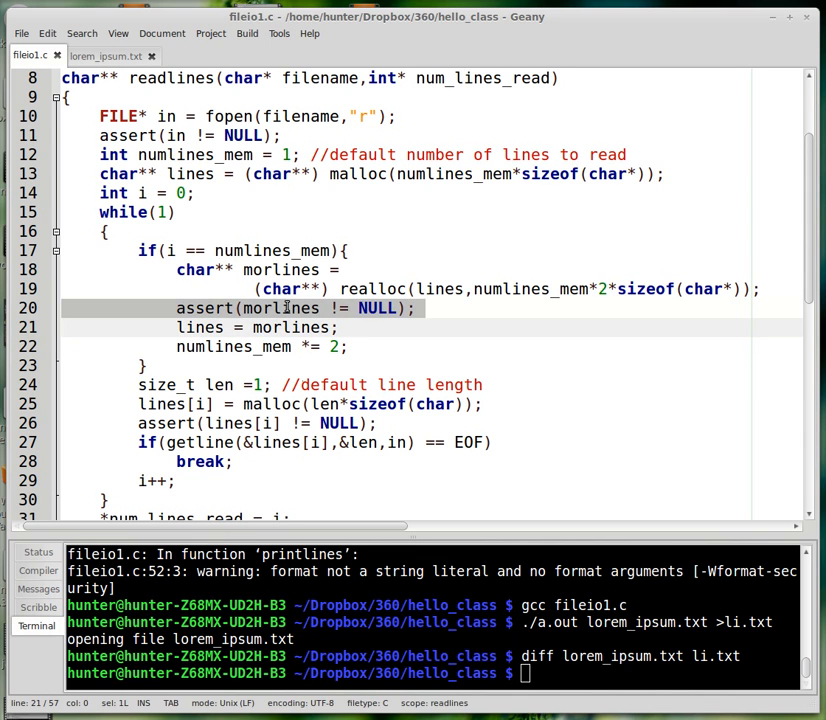
{"action": "left_click", "coordinate": [210, 327]}
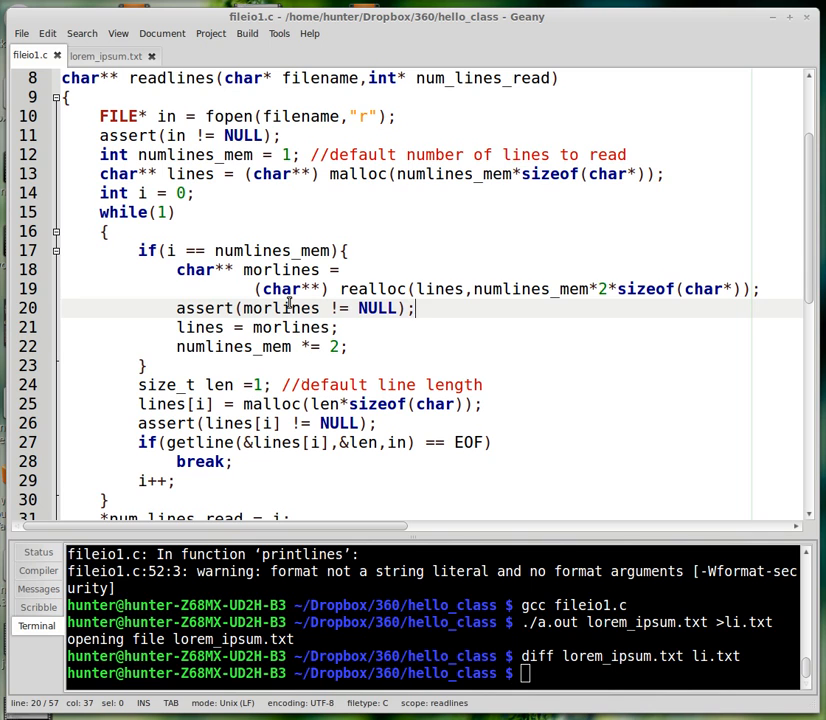
{"action": "left_click", "coordinate": [257, 327]}
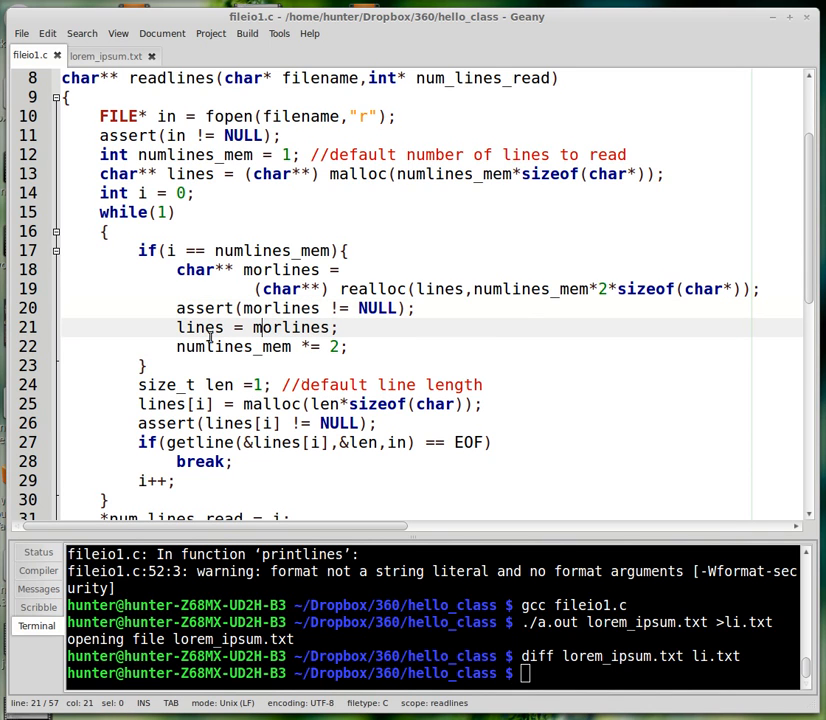
{"action": "double_click", "coordinate": [200, 327]}
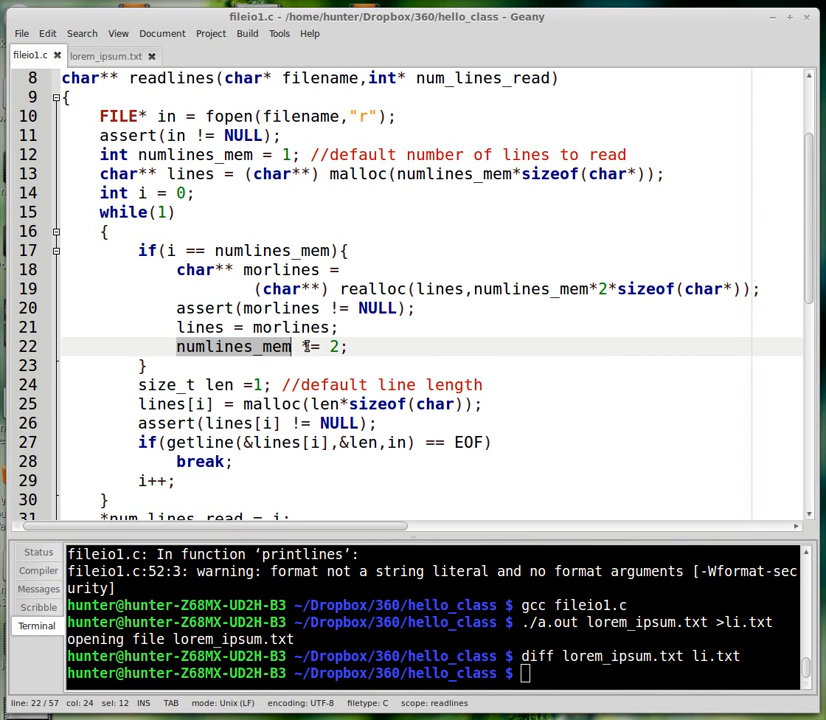
{"action": "mouse_move", "coordinate": [287, 360]}
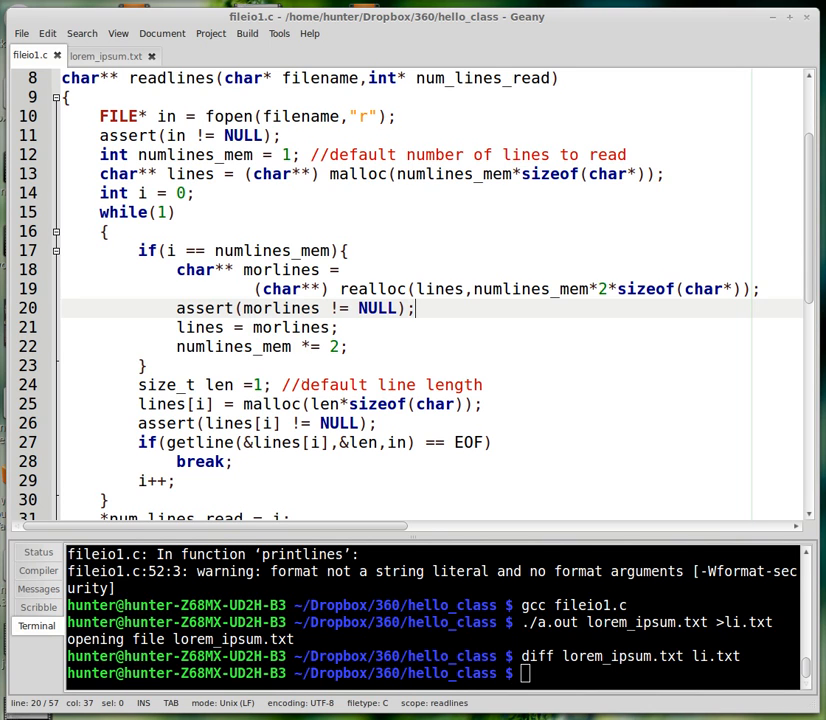
{"action": "left_click", "coordinate": [378, 385]}
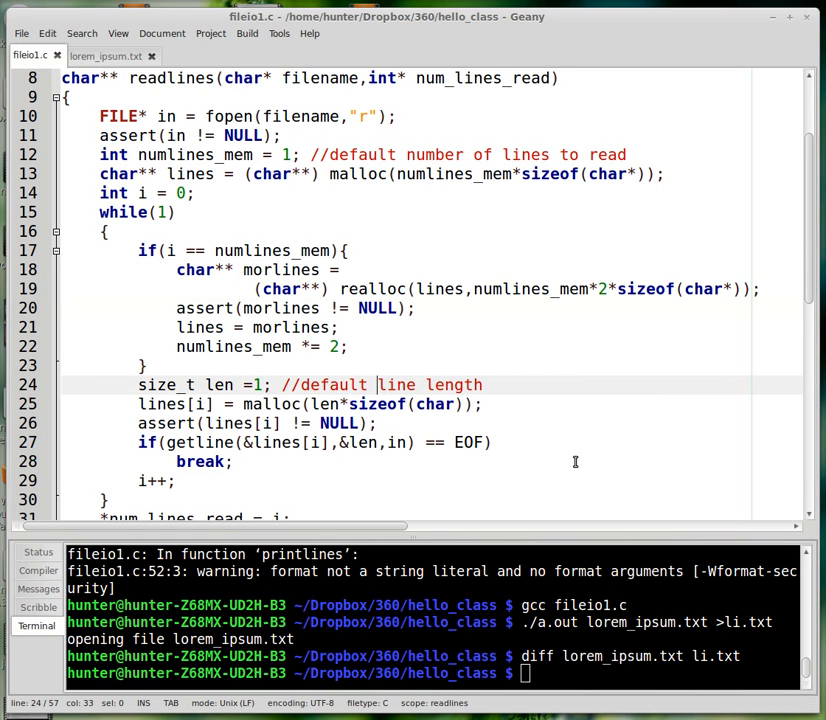
{"action": "double_click", "coordinate": [438, 289]}
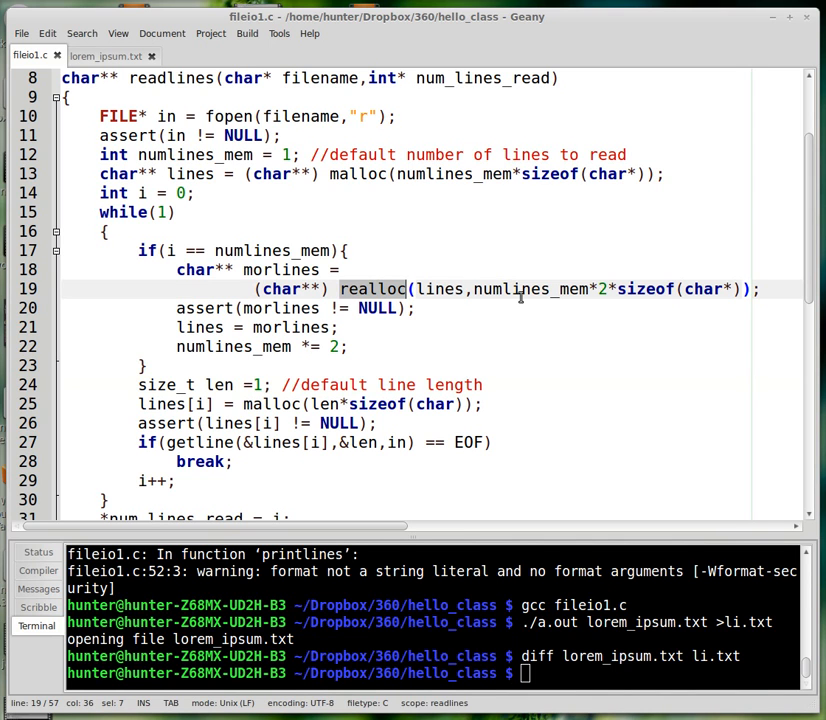
{"action": "double_click", "coordinate": [439, 289]}
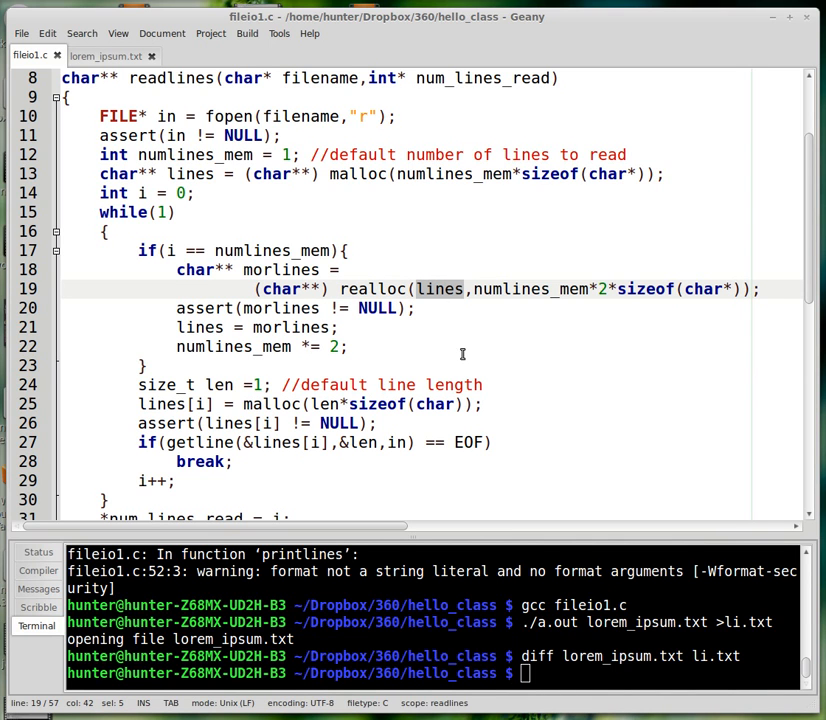
{"action": "mouse_move", "coordinate": [467, 349]}
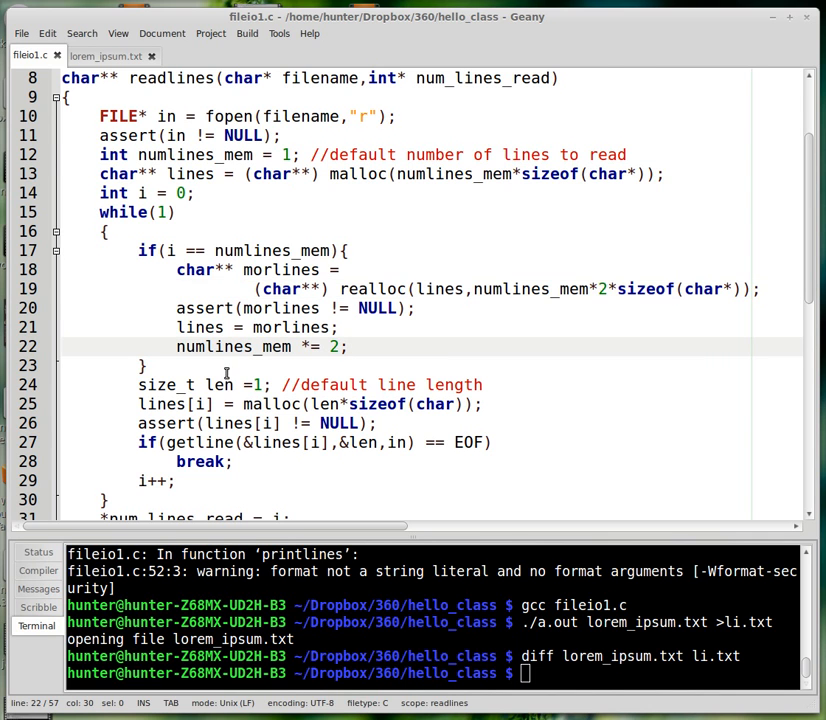
{"action": "scroll", "scroll_direction": "down", "scroll_amount": 3}
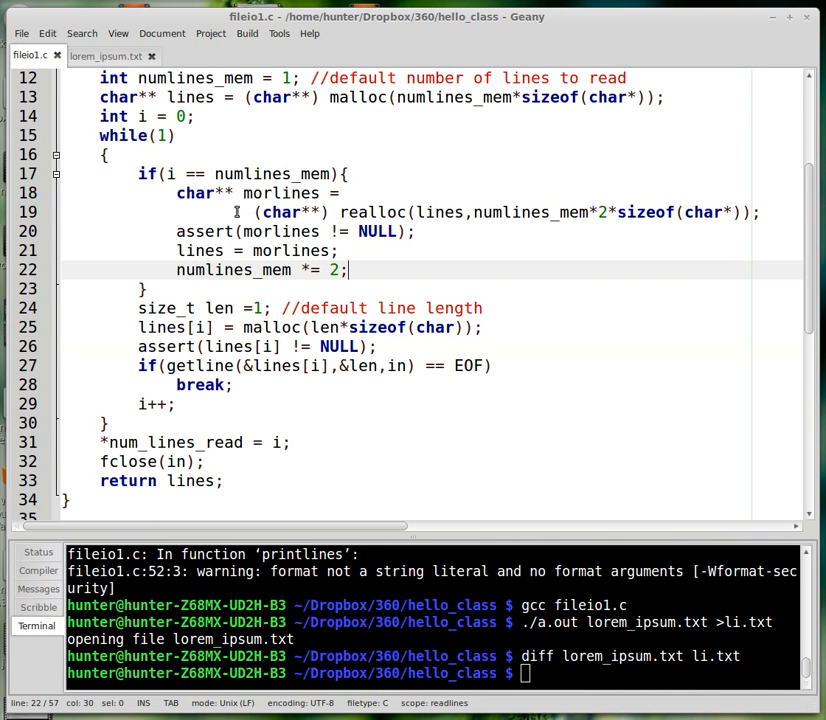
{"action": "mouse_move", "coordinate": [228, 193]}
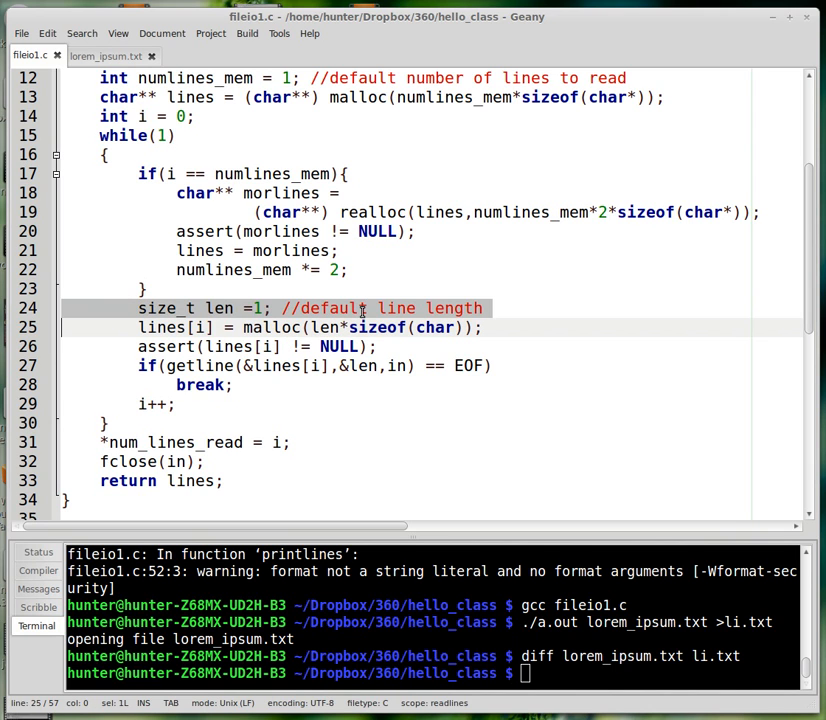
{"action": "left_click", "coordinate": [258, 308]}
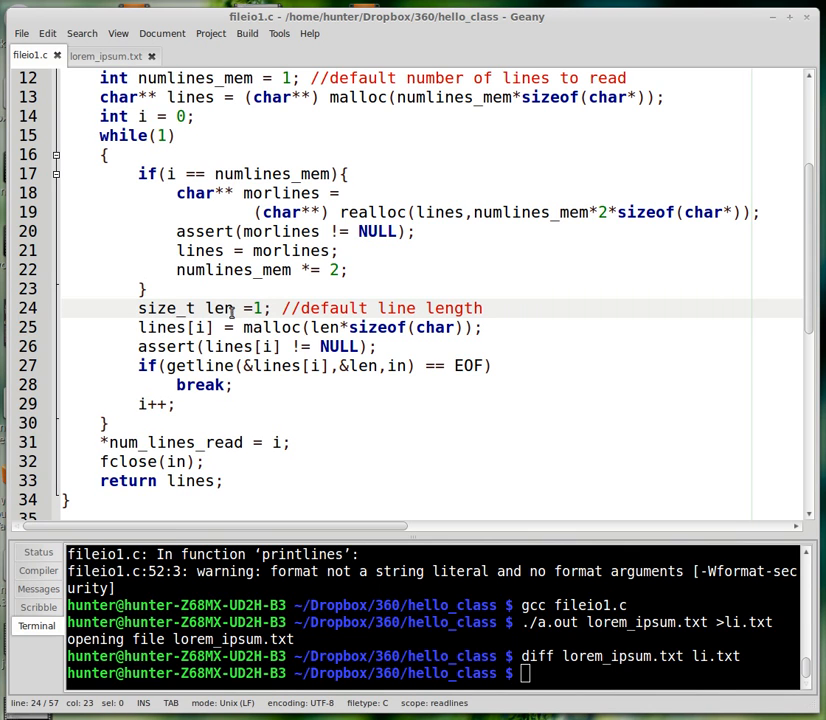
{"action": "double_click", "coordinate": [162, 327]}
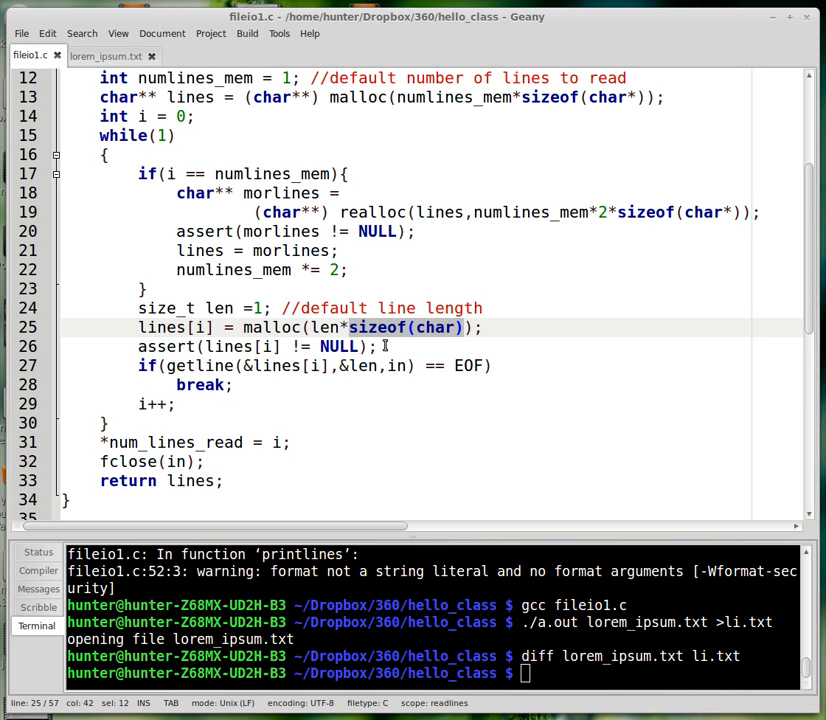
{"action": "mouse_move", "coordinate": [493, 337]}
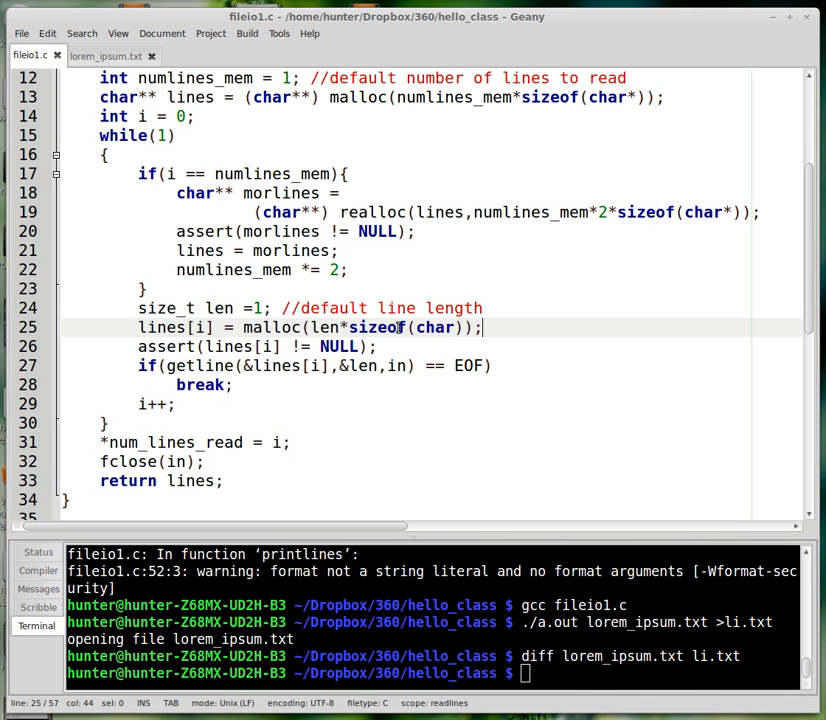
{"action": "left_click", "coordinate": [297, 346]}
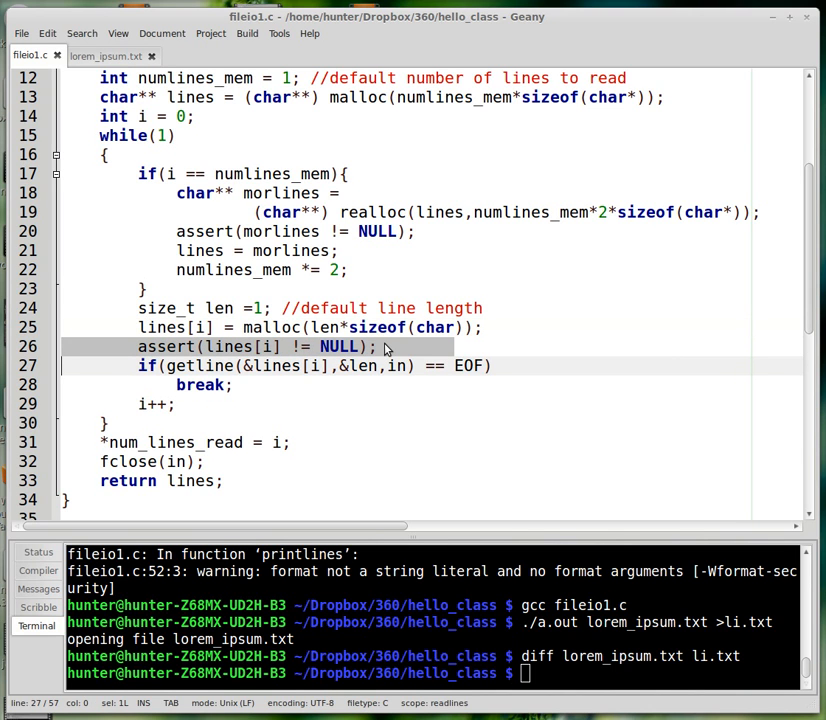
{"action": "double_click", "coordinate": [272, 327]}
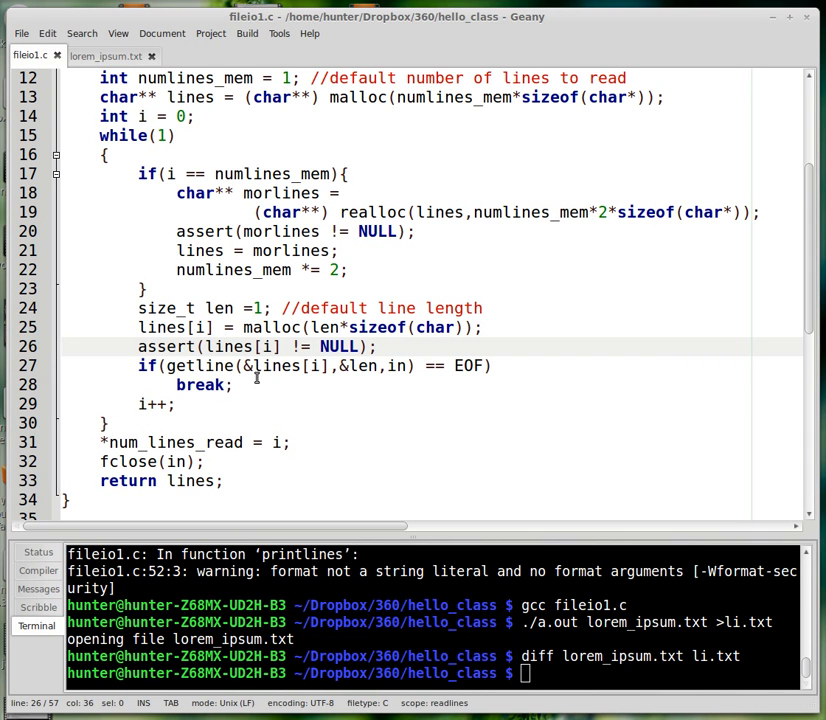
{"action": "double_click", "coordinate": [200, 365]}
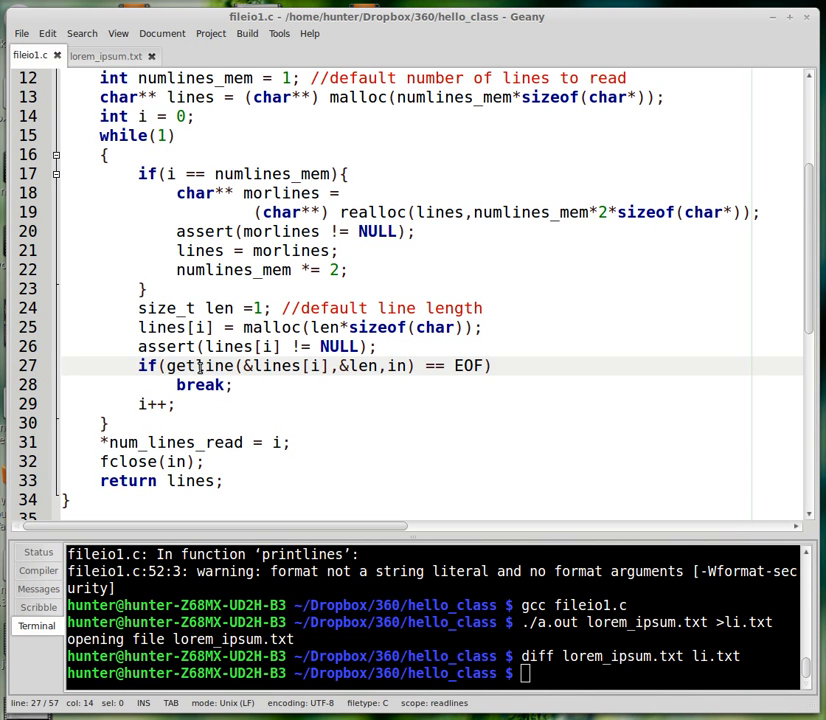
{"action": "double_click", "coordinate": [200, 365]}
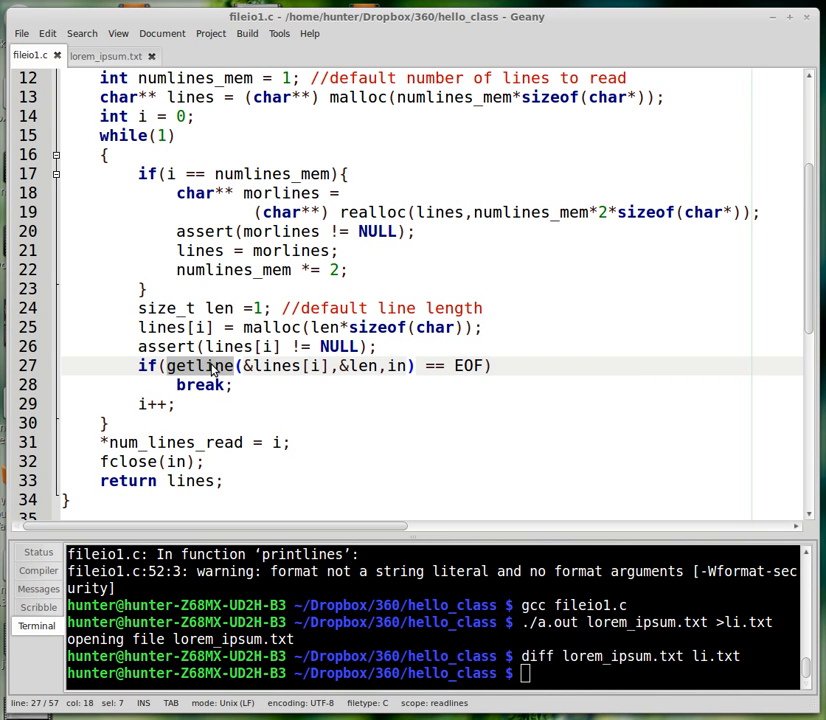
{"action": "mouse_move", "coordinate": [223, 369]}
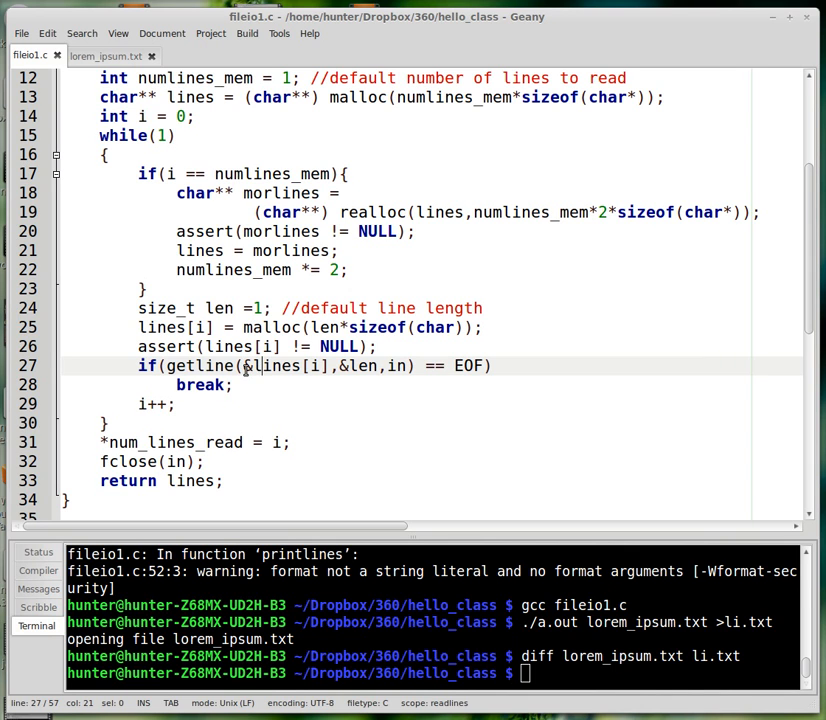
{"action": "double_click", "coordinate": [275, 365]}
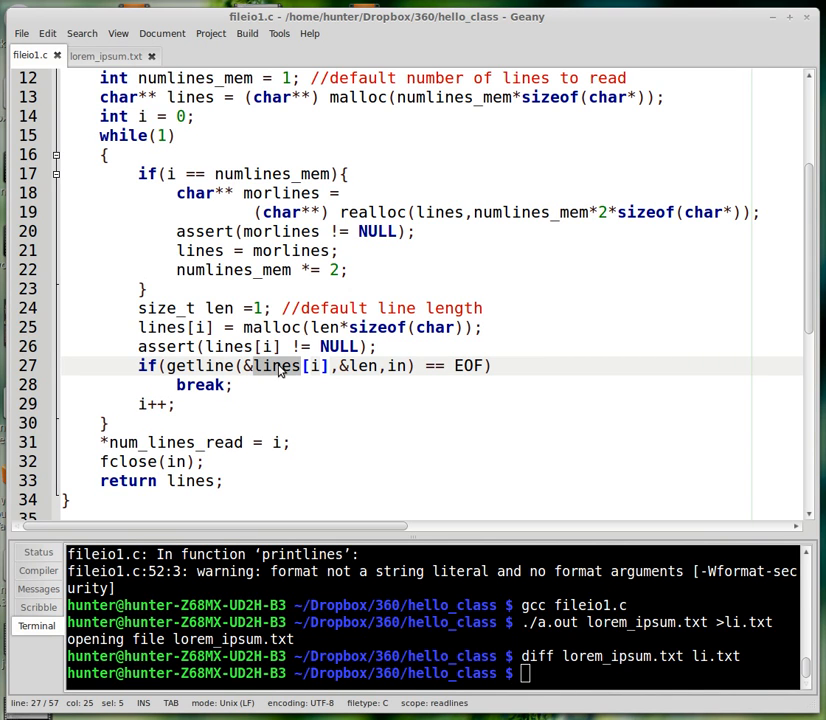
{"action": "mouse_move", "coordinate": [290, 380]}
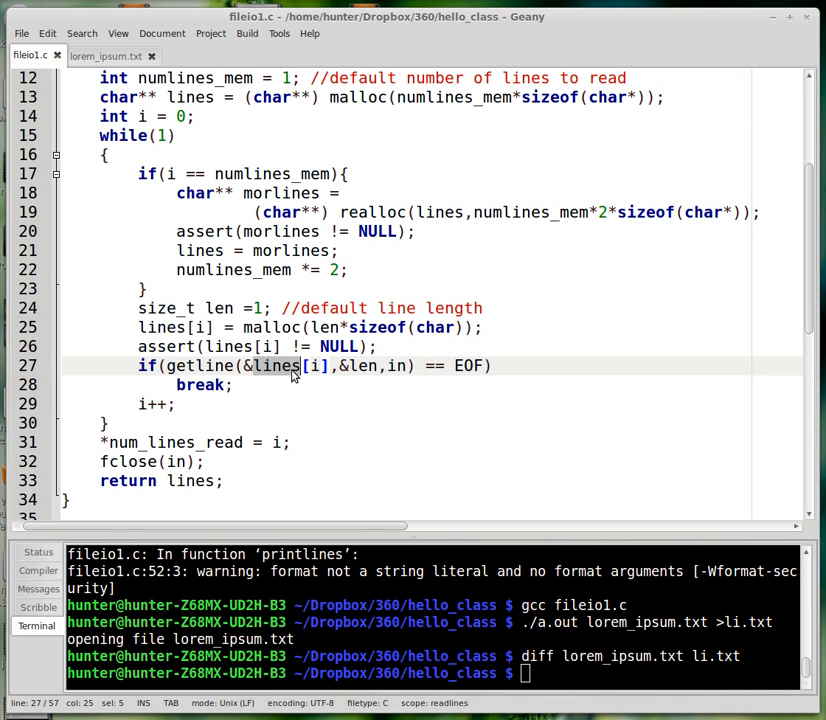
{"action": "mouse_move", "coordinate": [283, 380]}
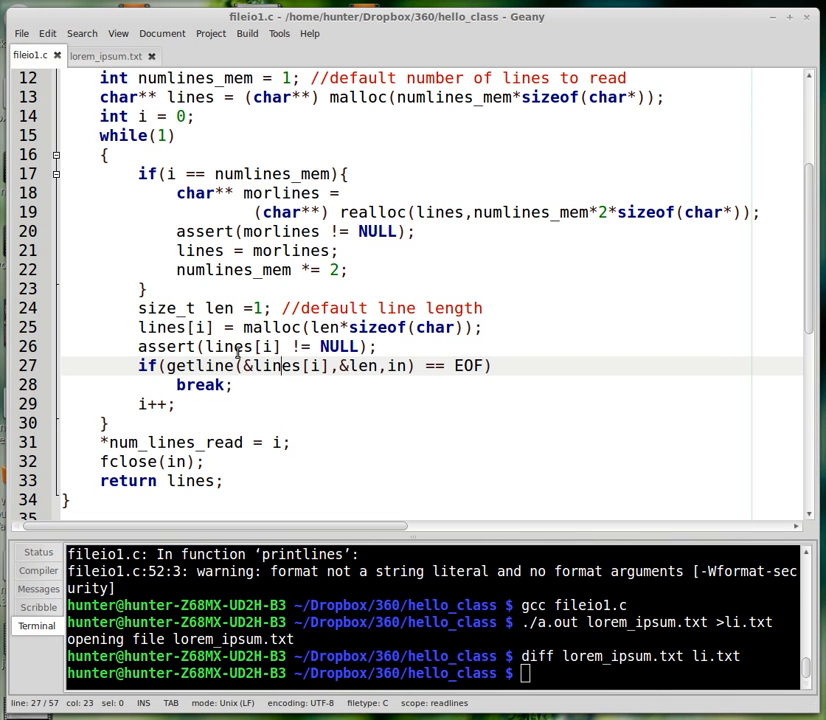
{"action": "double_click", "coordinate": [158, 327]}
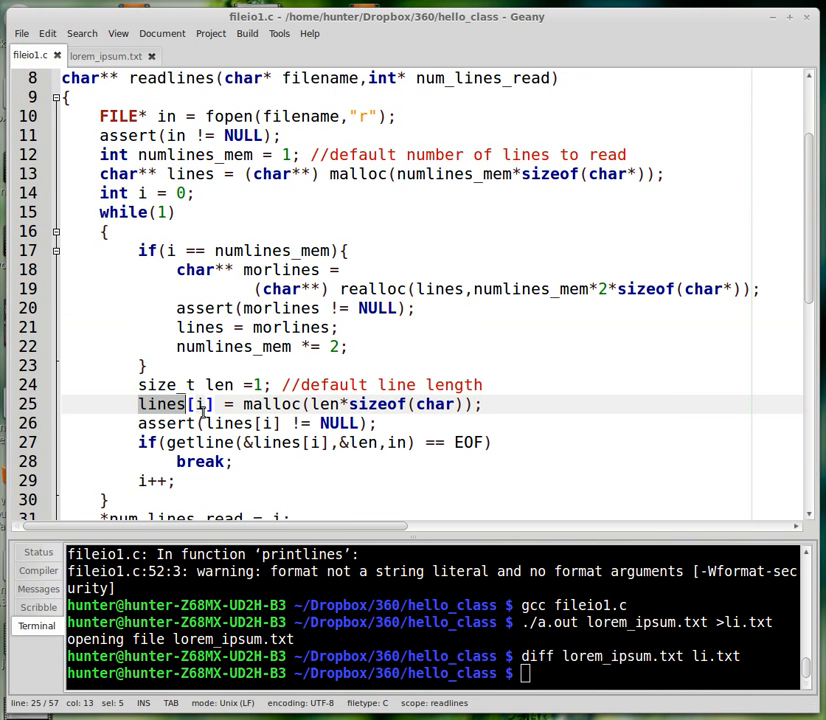
{"action": "scroll", "scroll_direction": "down", "scroll_amount": 3}
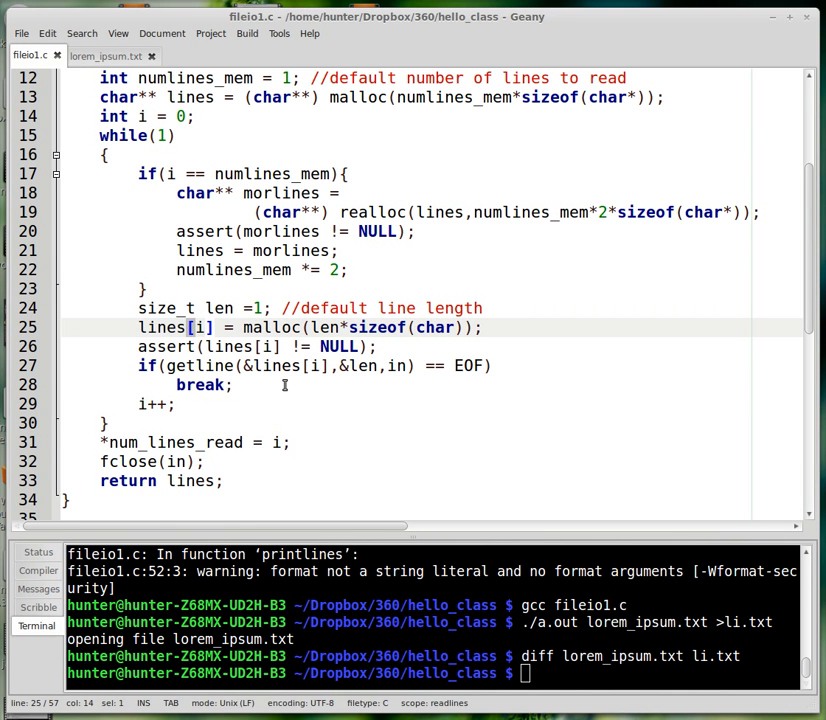
{"action": "left_click", "coordinate": [247, 365]}
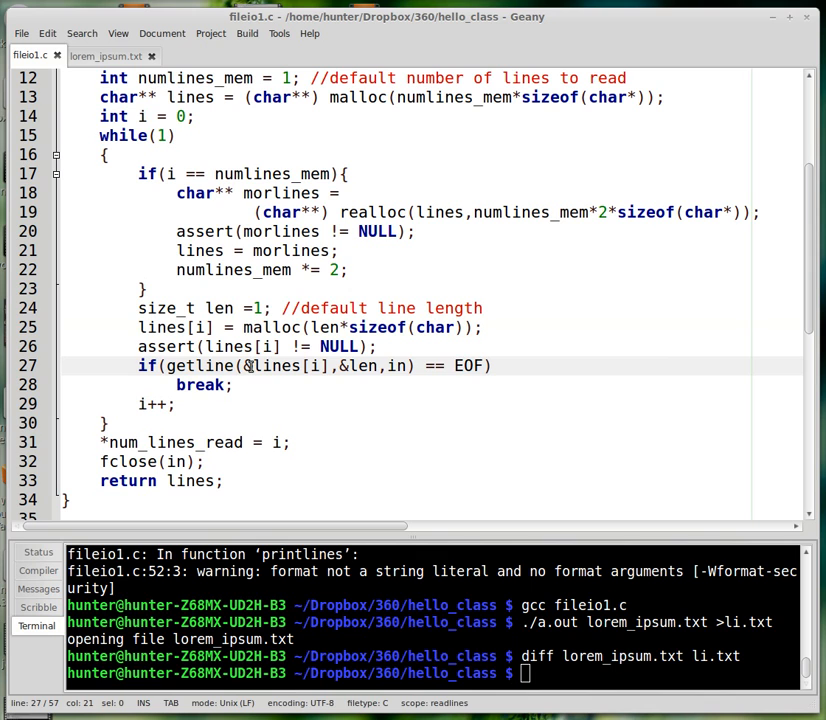
{"action": "left_click", "coordinate": [234, 385]}
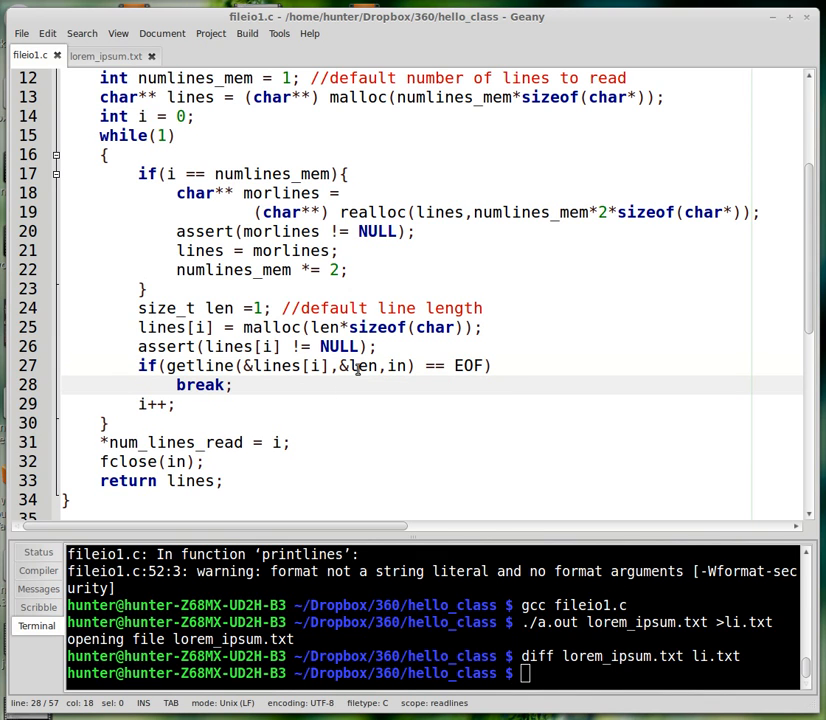
{"action": "double_click", "coordinate": [363, 365]}
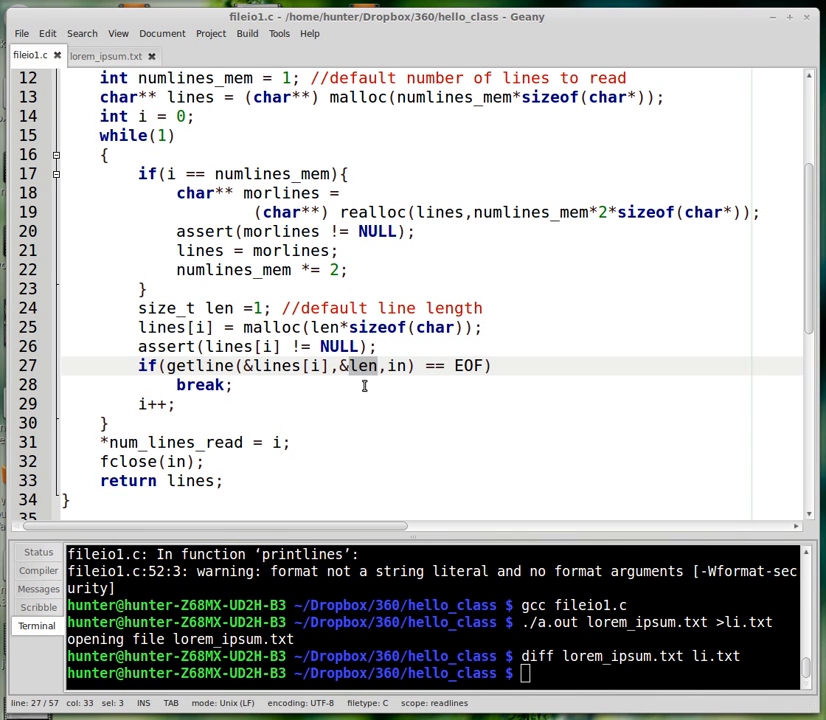
{"action": "mouse_move", "coordinate": [363, 377]}
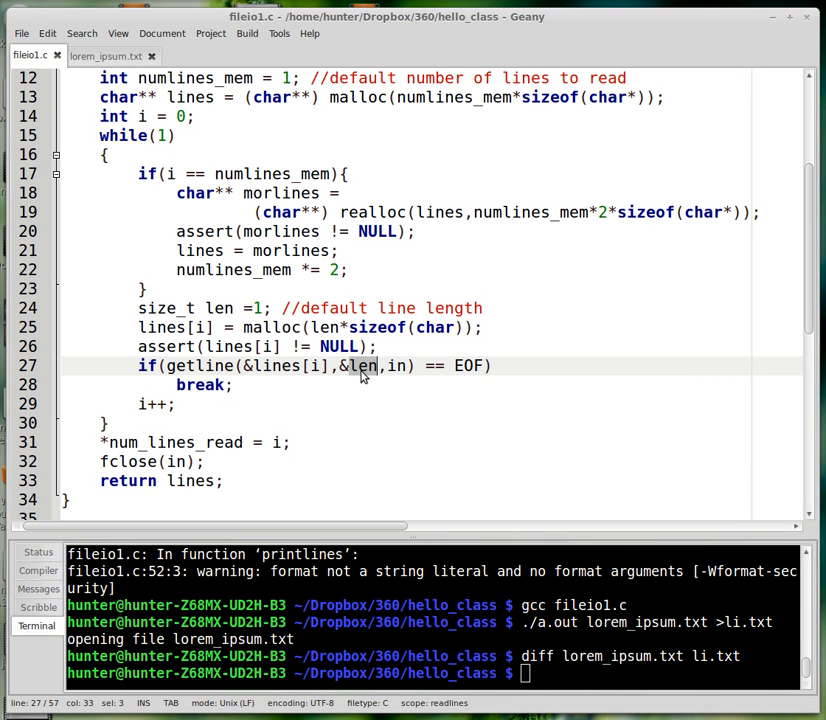
{"action": "mouse_move", "coordinate": [368, 375]}
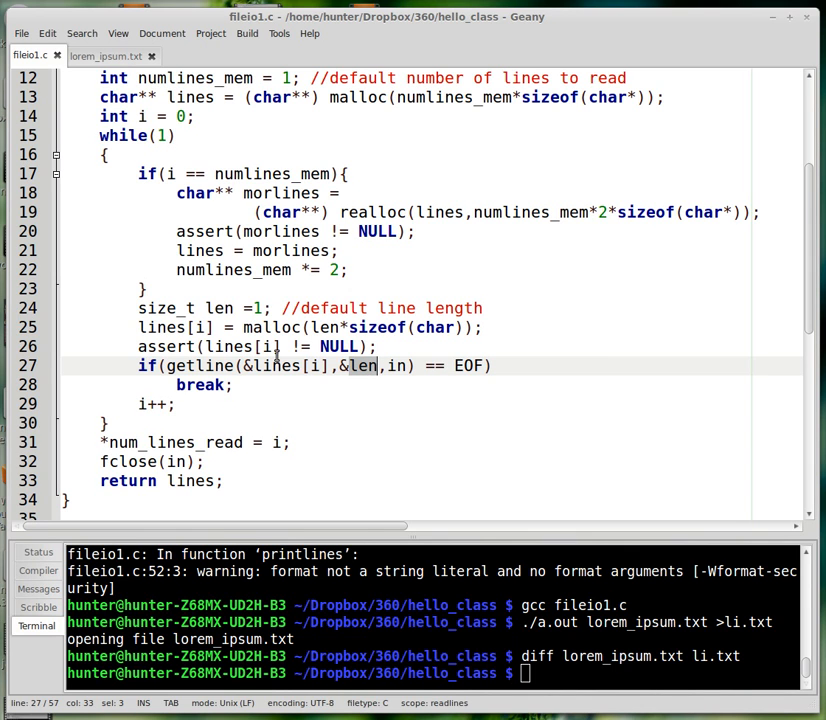
{"action": "double_click", "coordinate": [275, 365]}
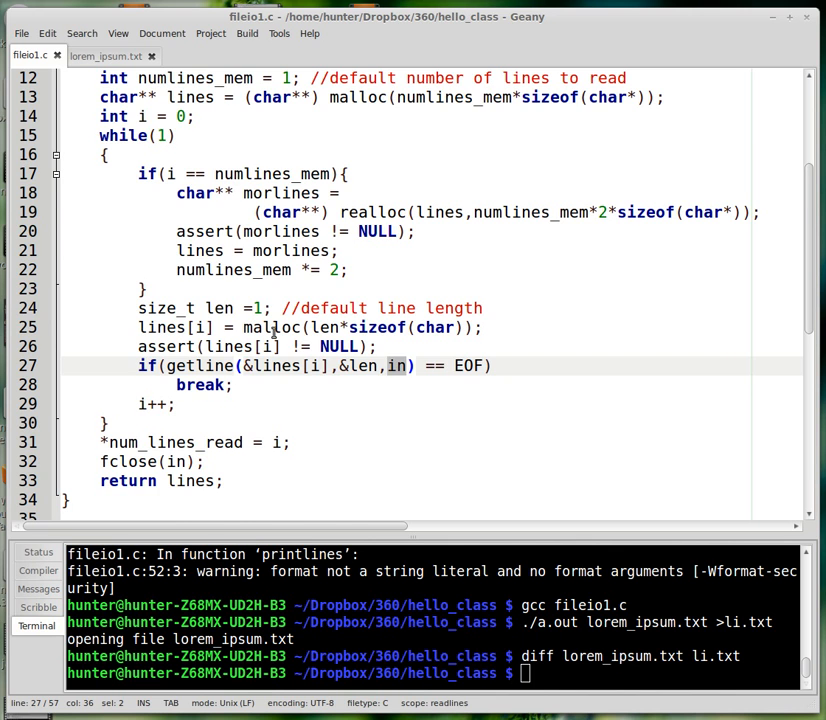
{"action": "scroll", "scroll_direction": "up", "scroll_amount": 3}
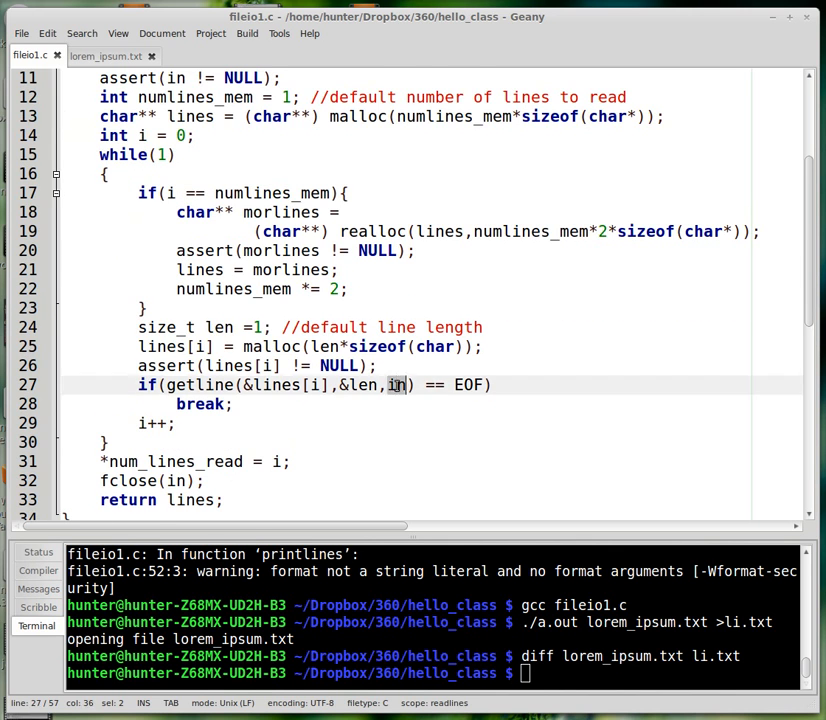
{"action": "double_click", "coordinate": [197, 385]}
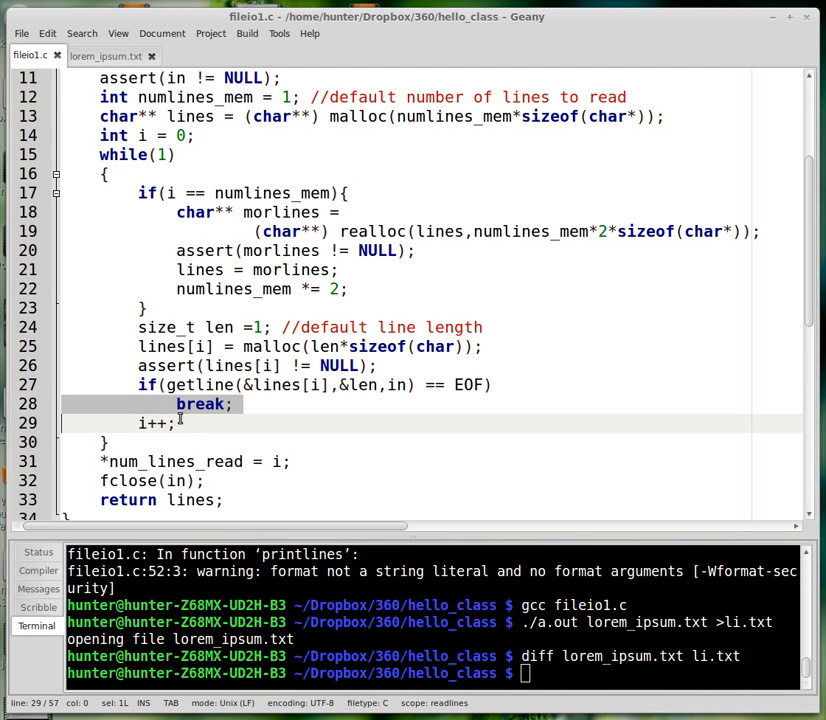
{"action": "left_click", "coordinate": [170, 423]}
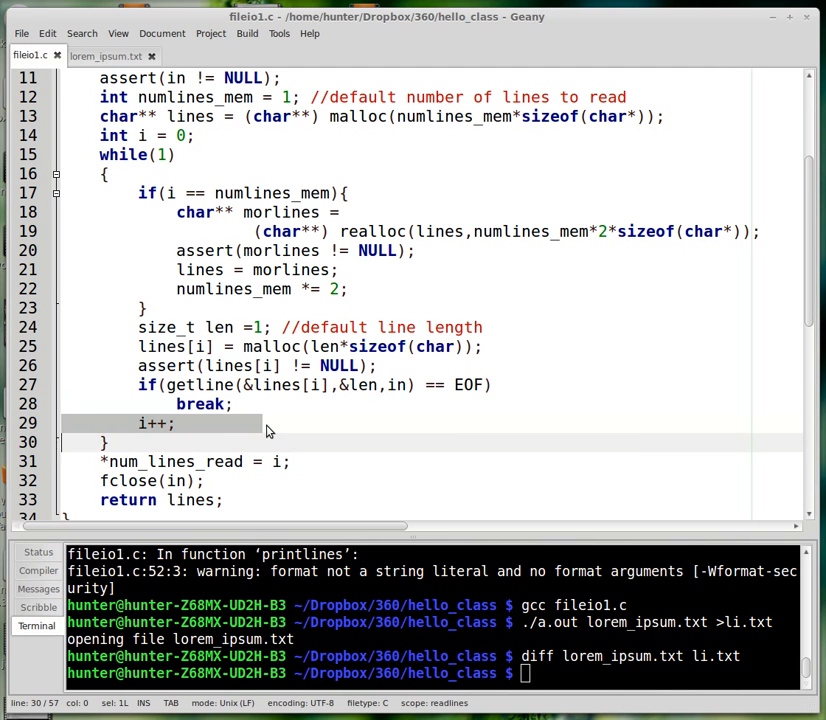
{"action": "scroll", "scroll_direction": "down", "scroll_amount": 3}
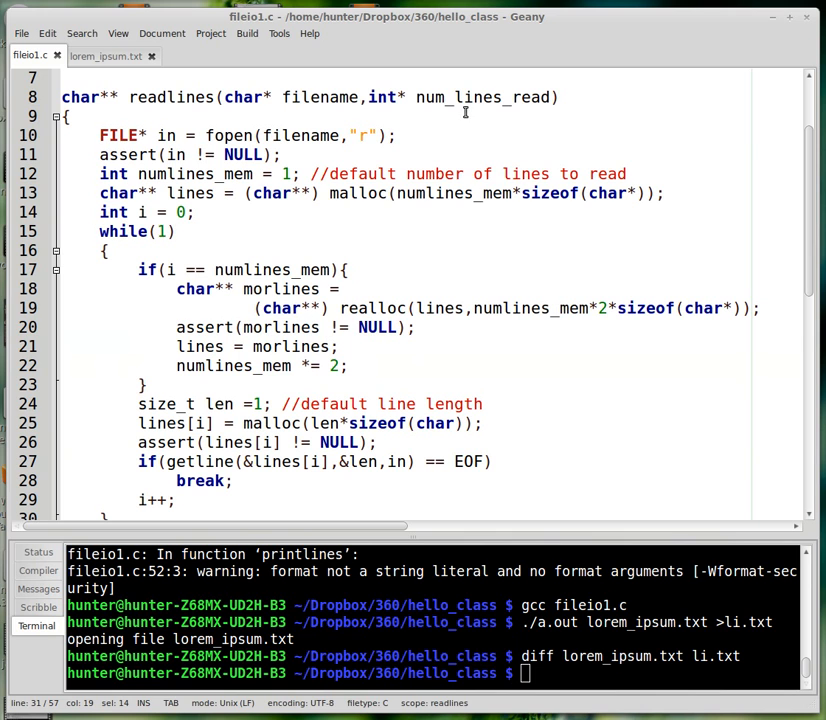
{"action": "scroll", "scroll_direction": "down", "scroll_amount": 3}
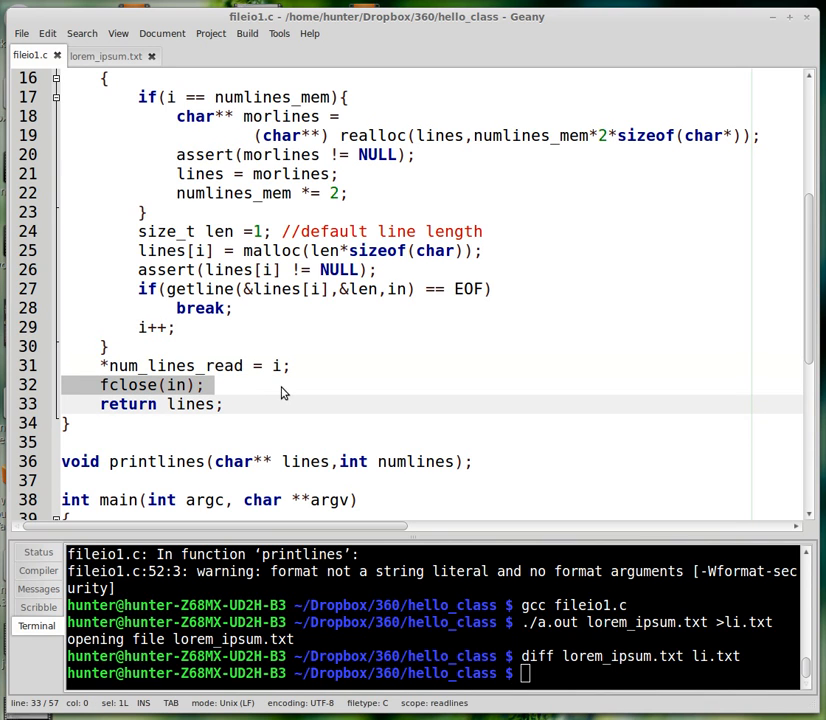
{"action": "mouse_move", "coordinate": [288, 393]}
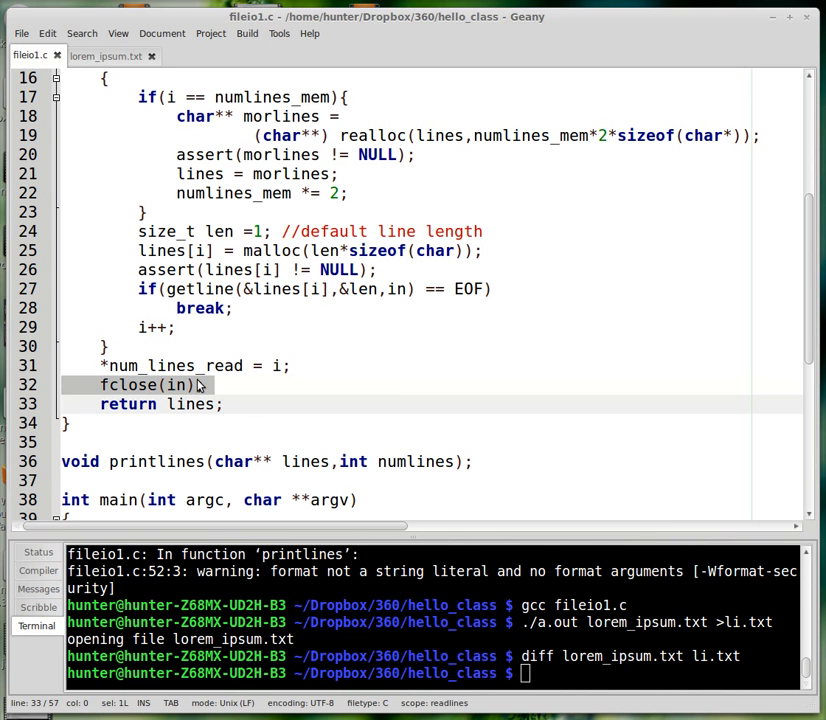
{"action": "left_click", "coordinate": [350, 422]}
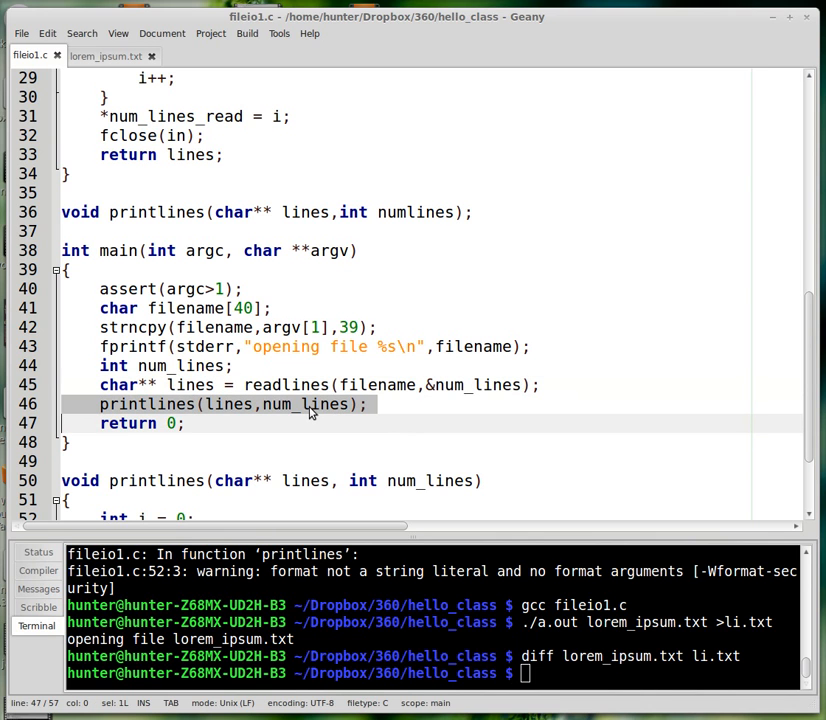
{"action": "double_click", "coordinate": [305, 404]}
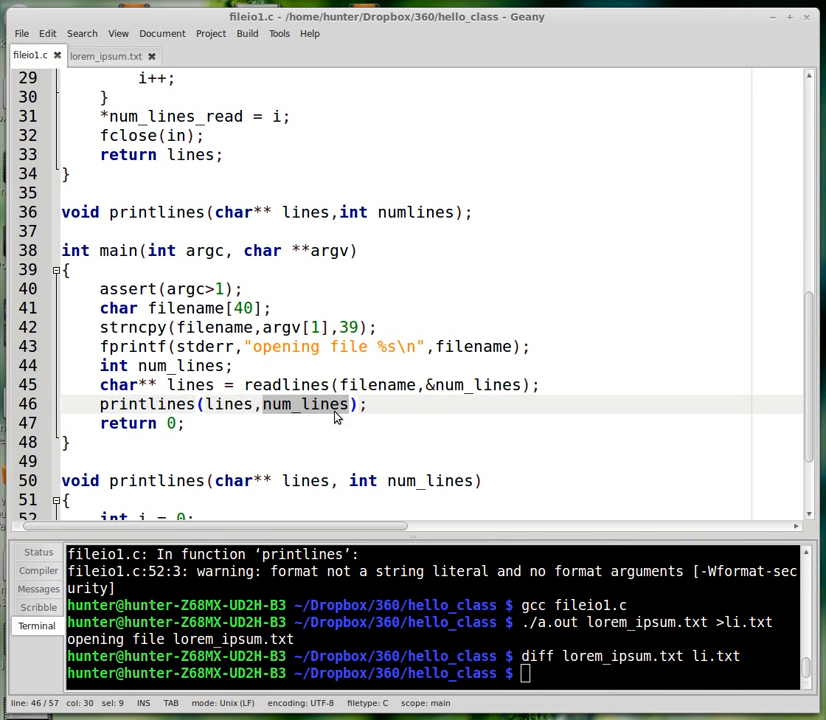